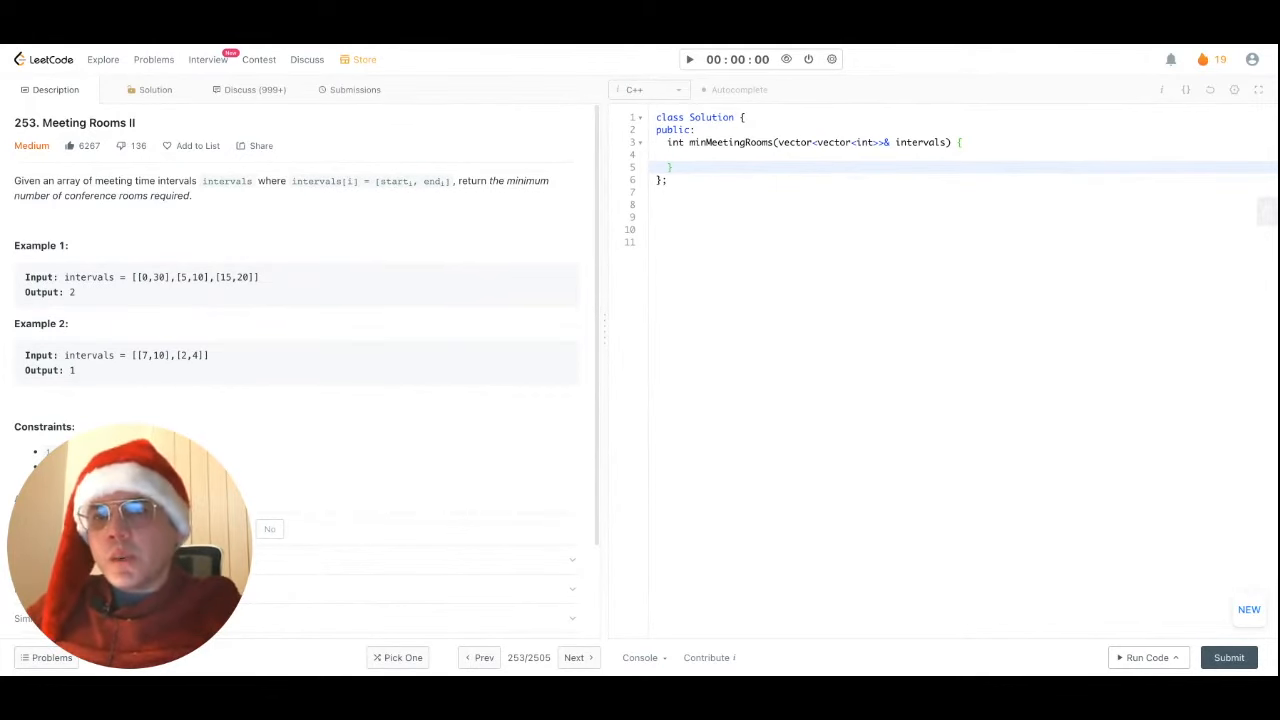
mouse_move(812, 348)
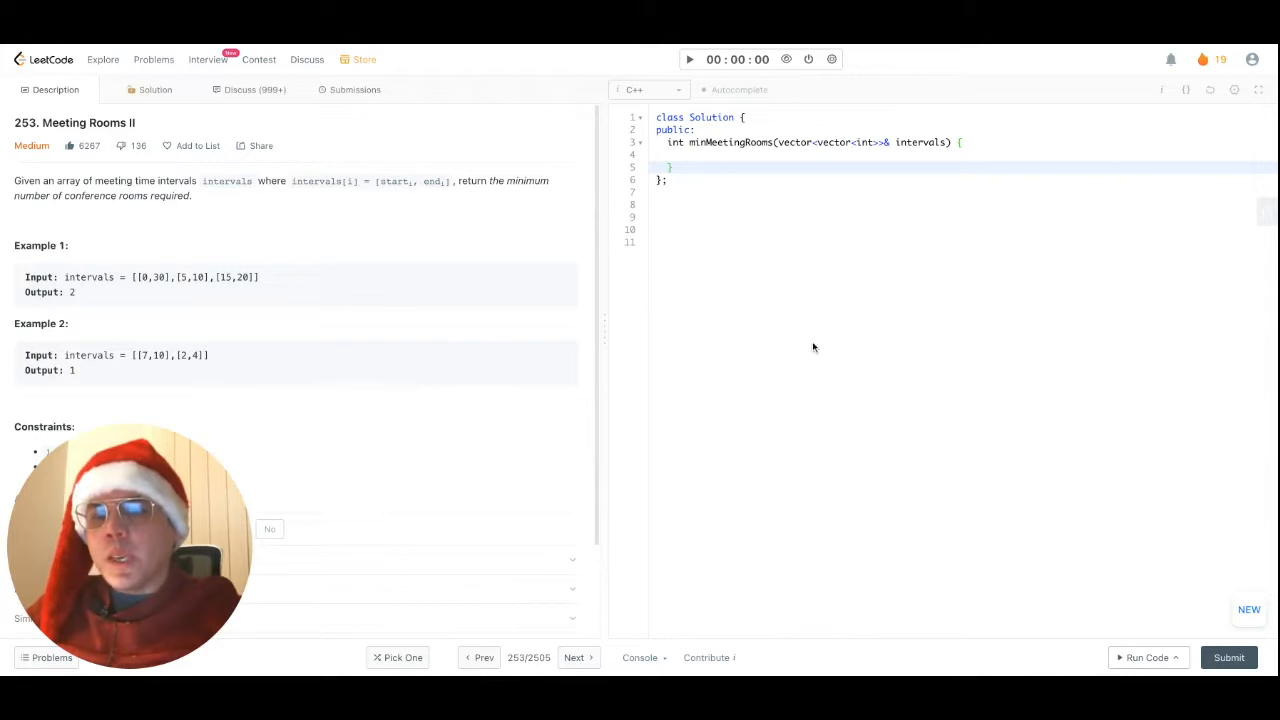
mouse_move(818, 314)
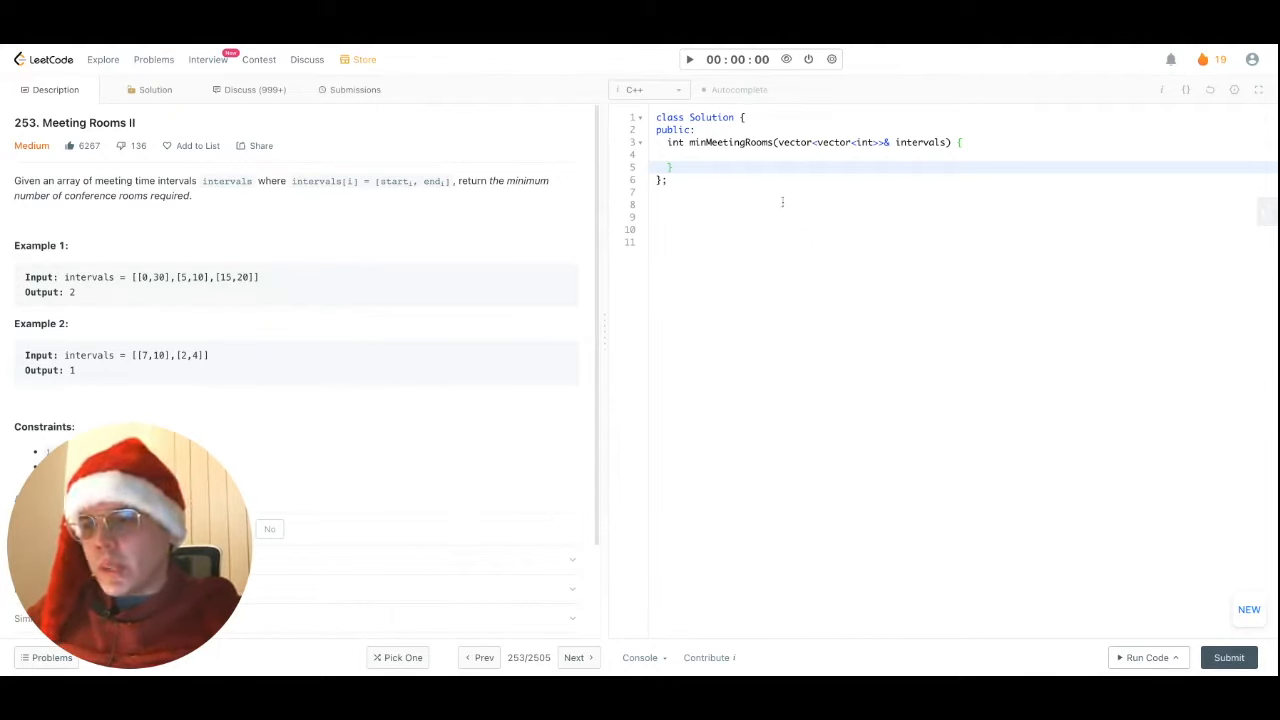
Write the example intervals [0,30],[5,10],[15,20] as a comment sketch in the editor.
type("[0,30],[5,10],[15,20]")
type("MIN HEAP = {")
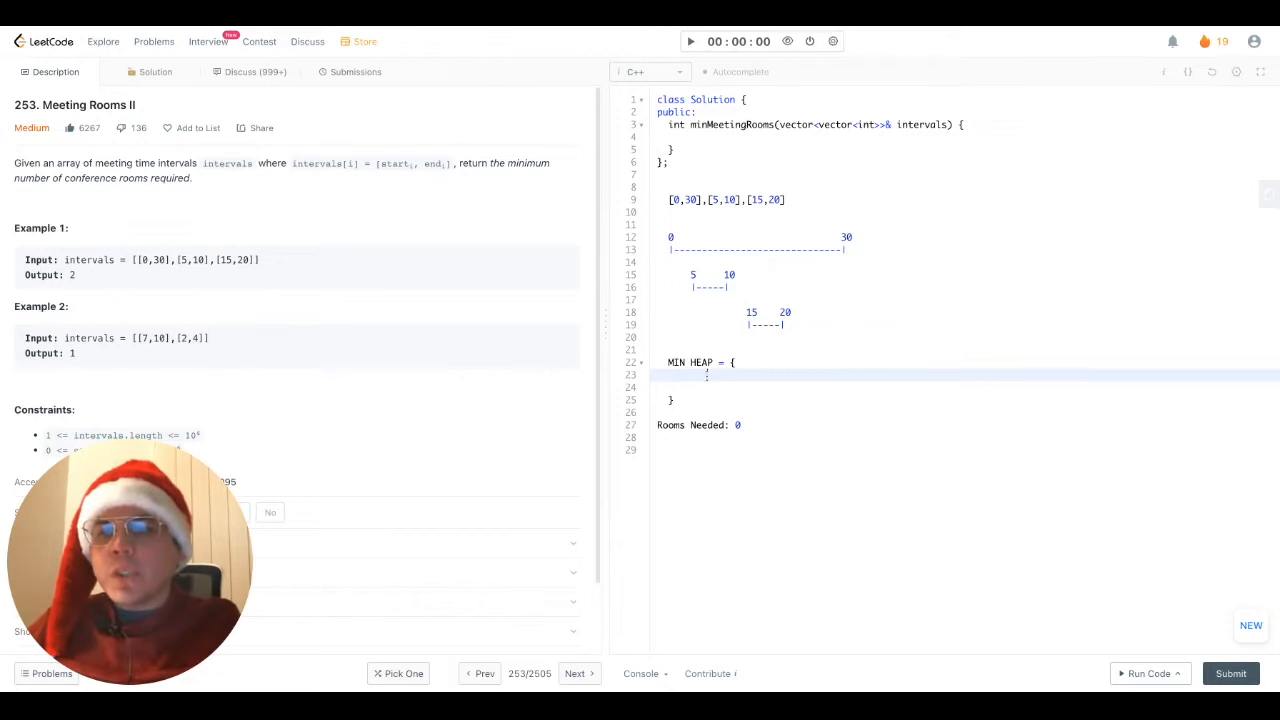
Trace the heap: add 30, add then remove 10, add 20, leaving {20, 30}.
key("enter")
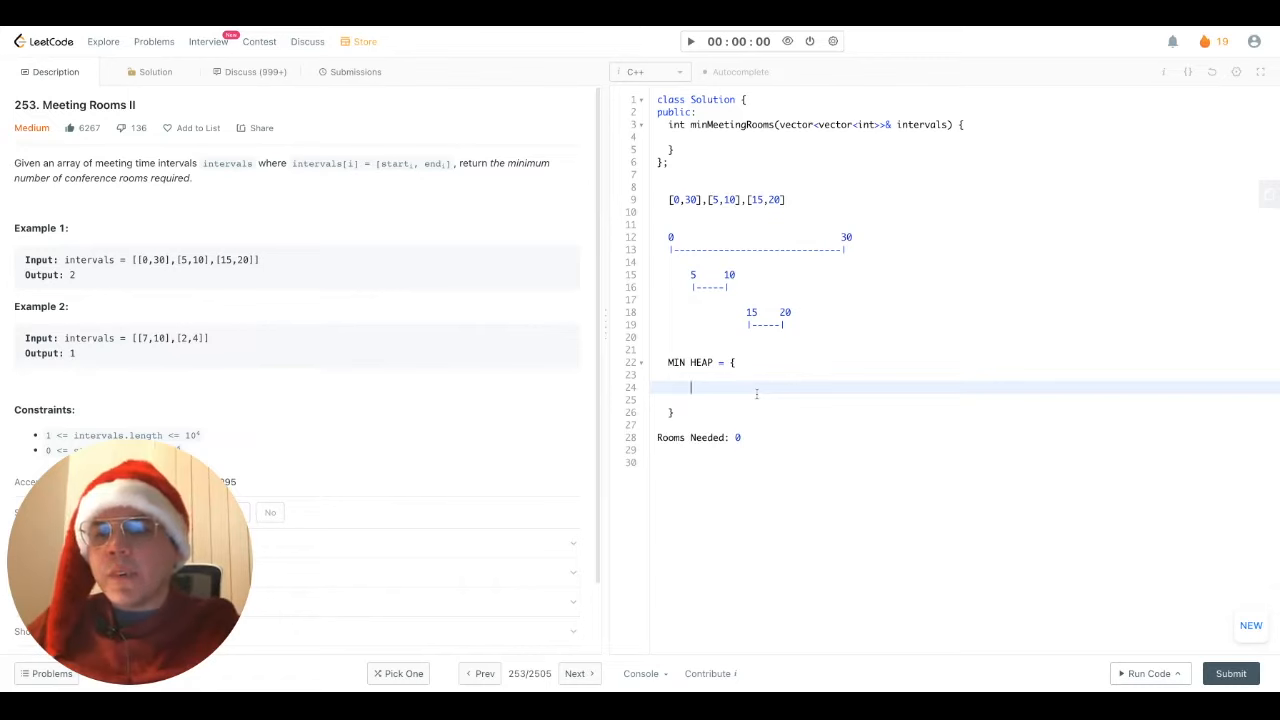
type("30")
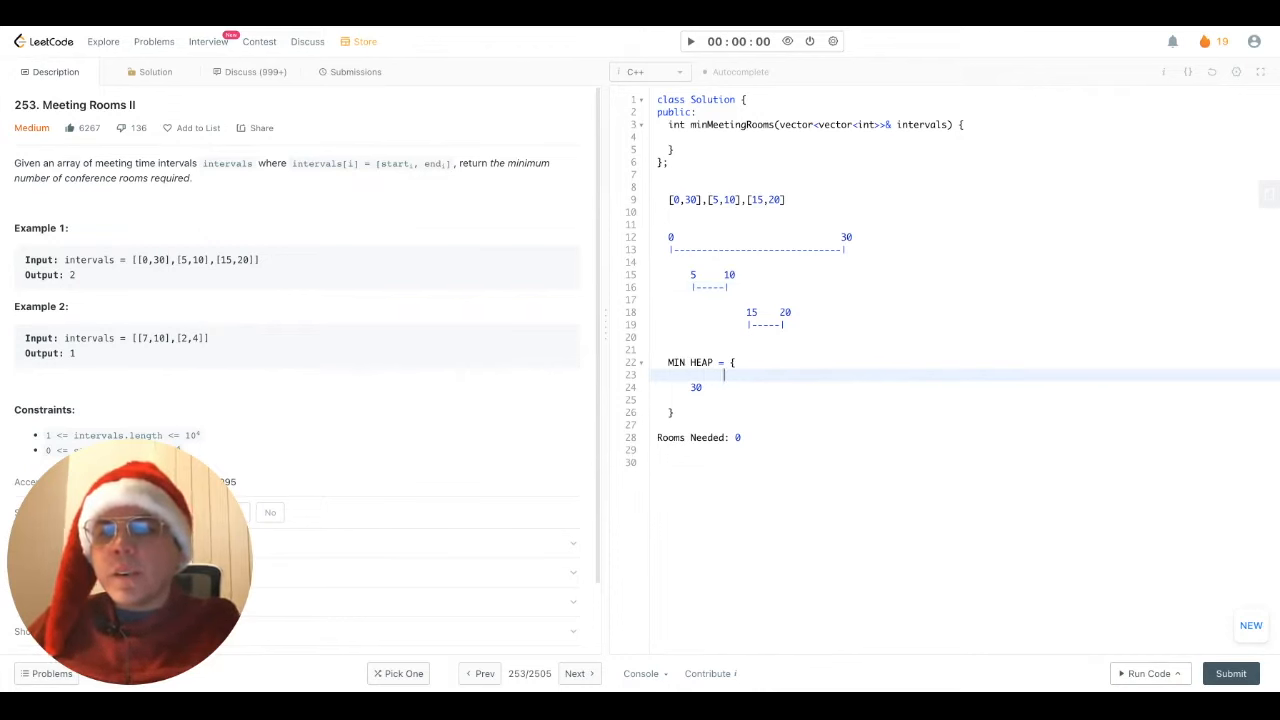
type("10")
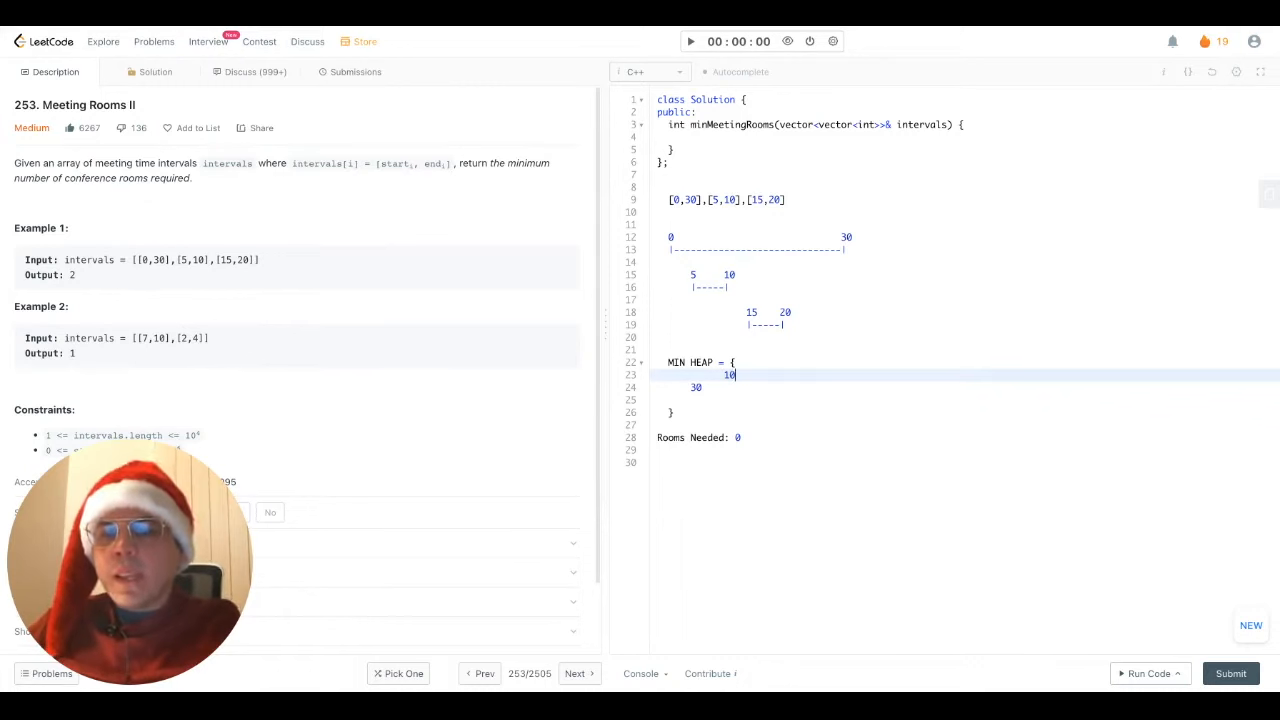
key("Backspace")
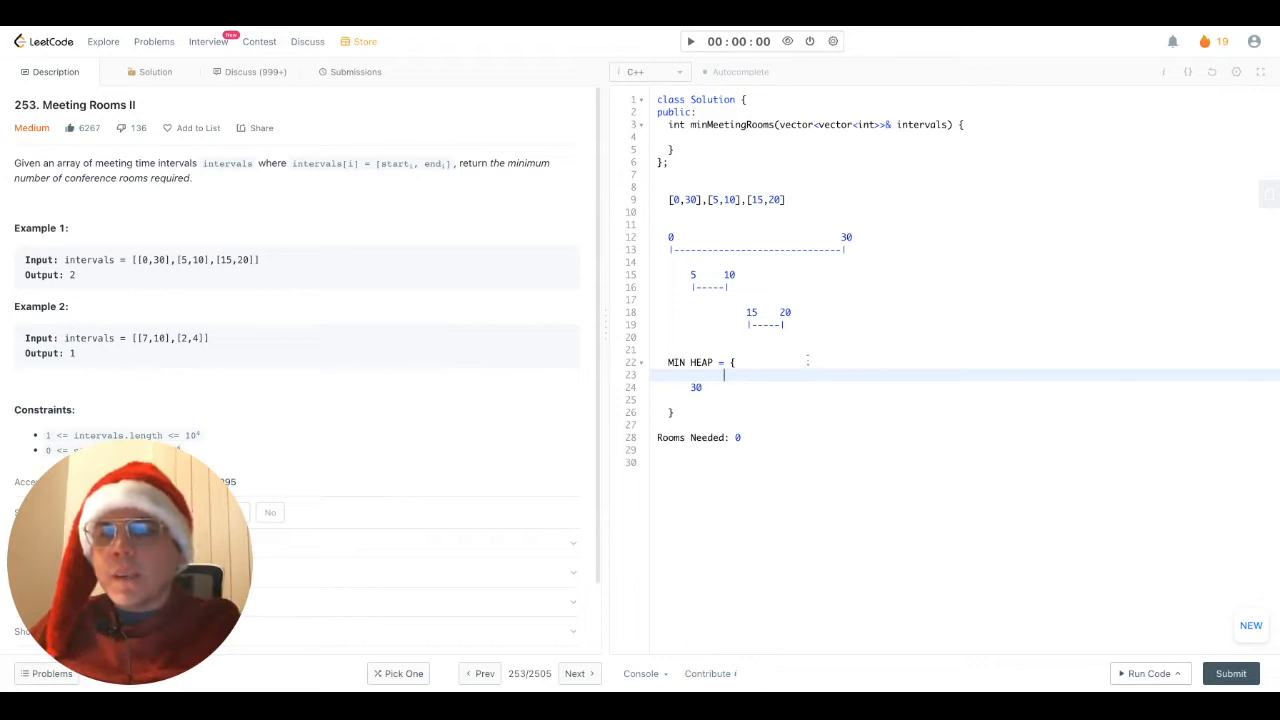
type("2")
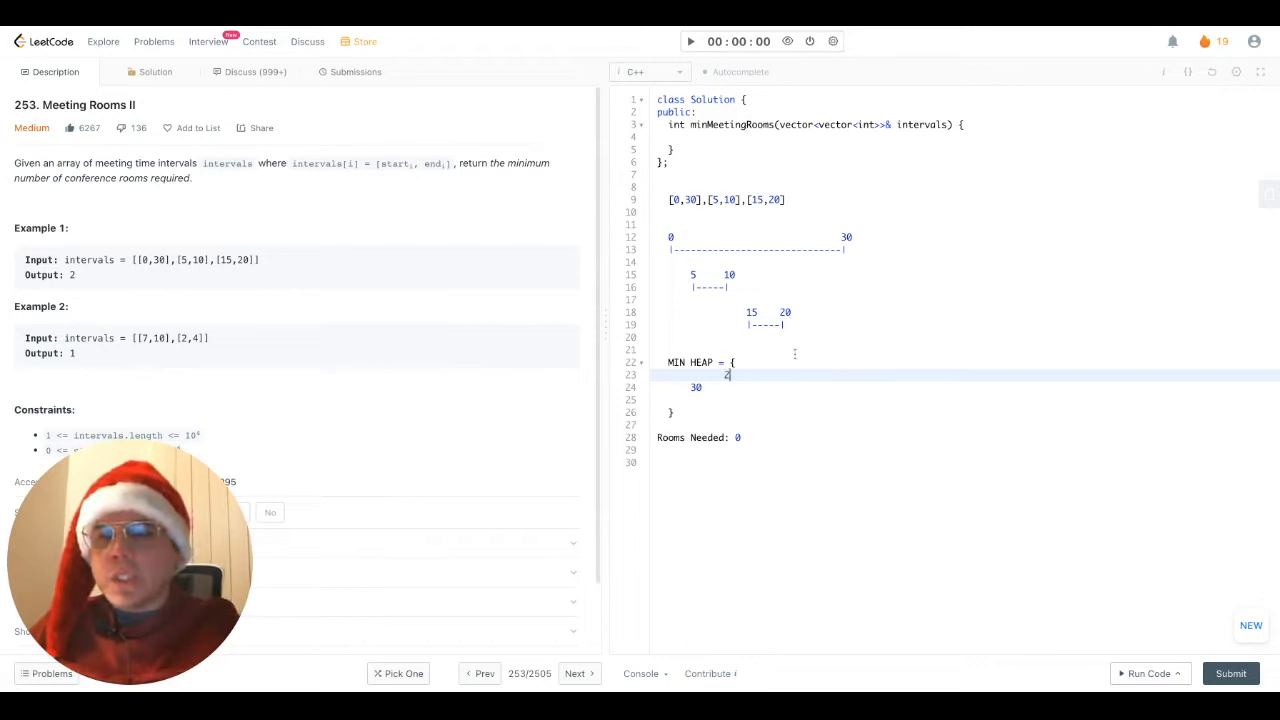
type("0")
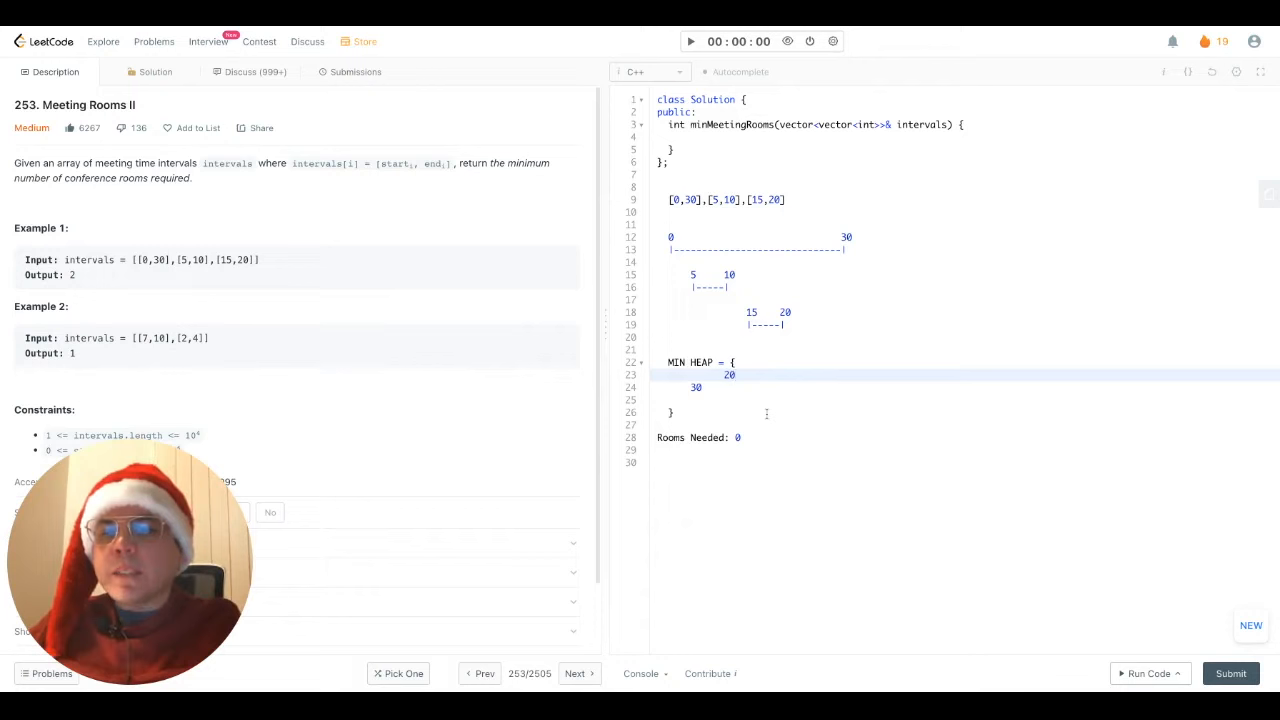
left_click(736, 376)
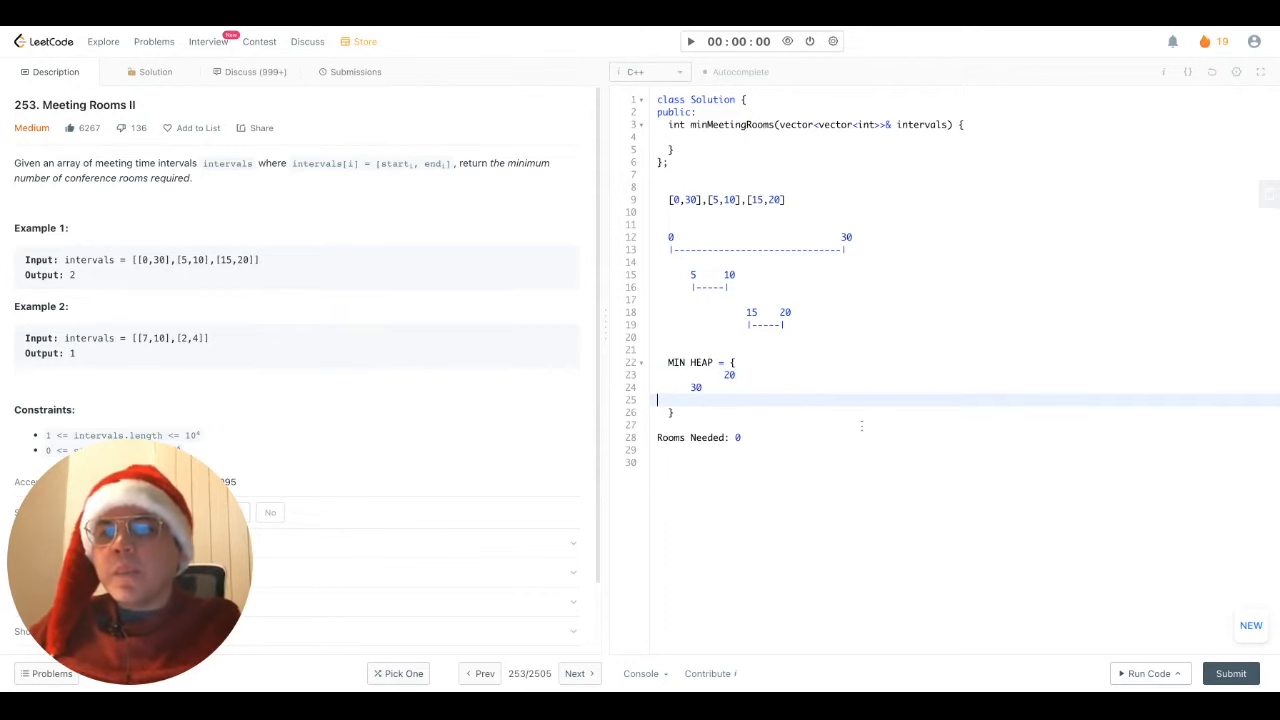
Clear the sketch and begin std::sort over intervals.begin() to intervals.end().
key("Backspace")
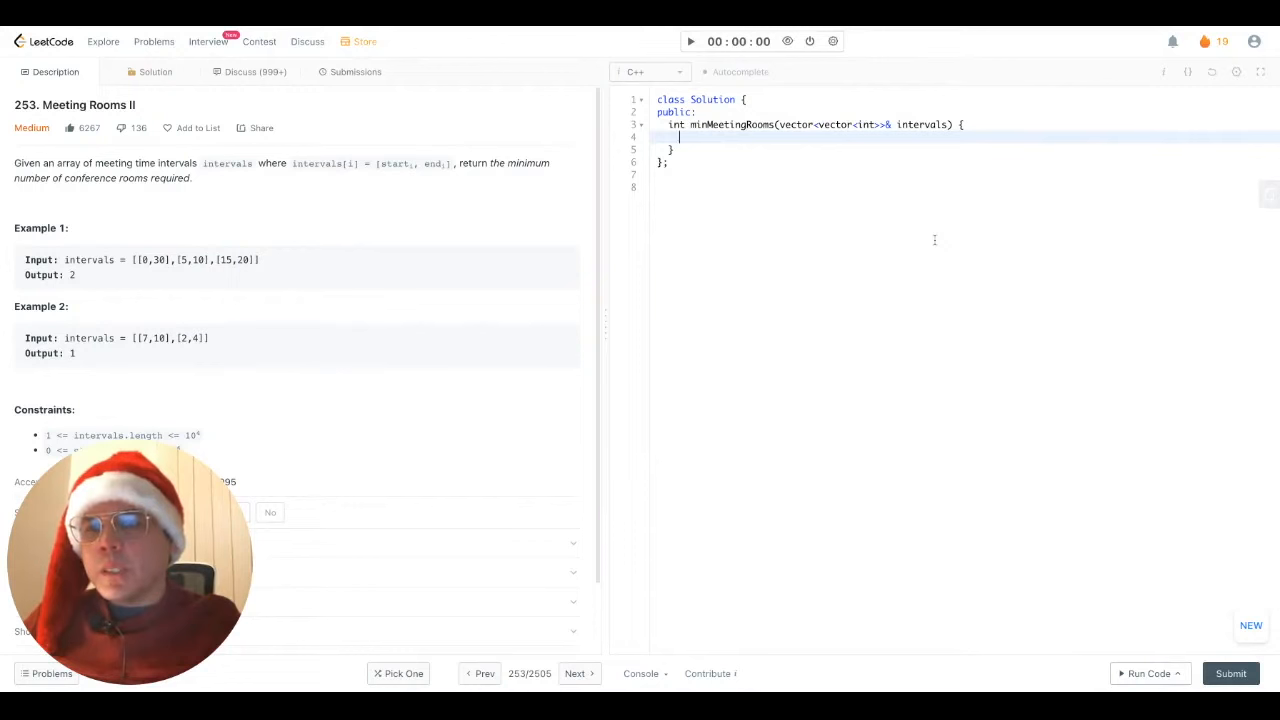
type("std:")
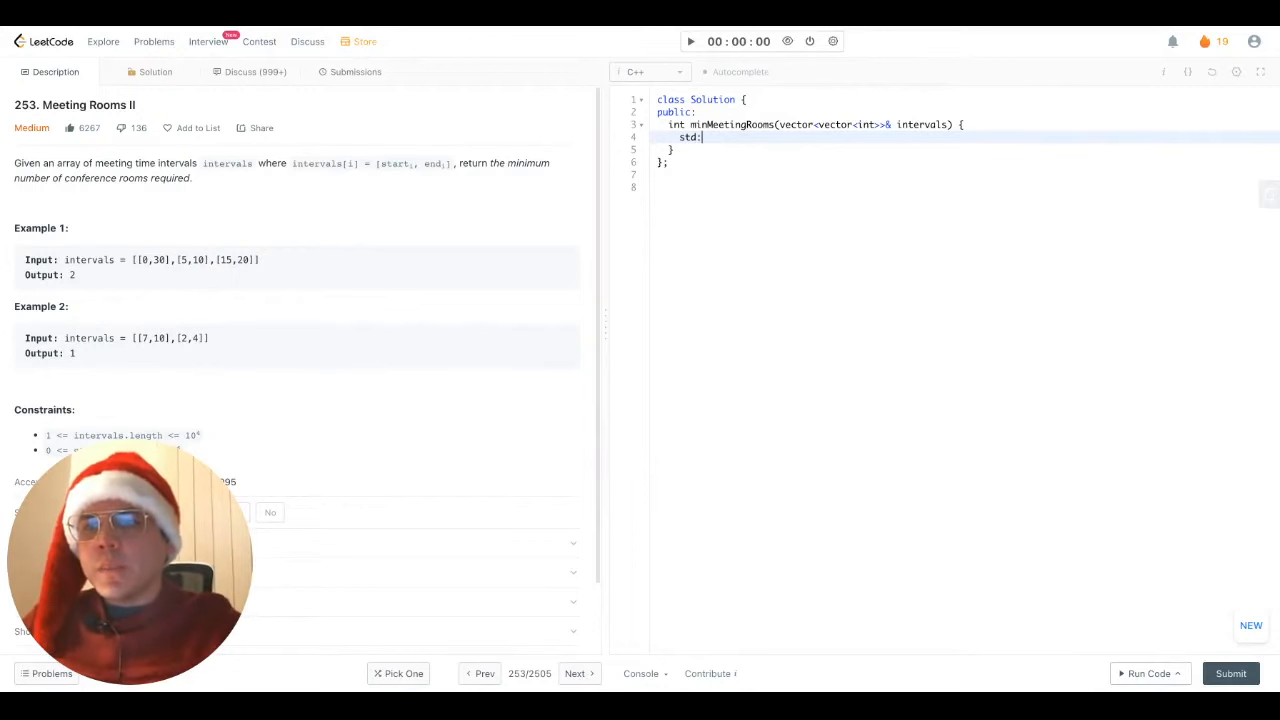
type("sort(i")
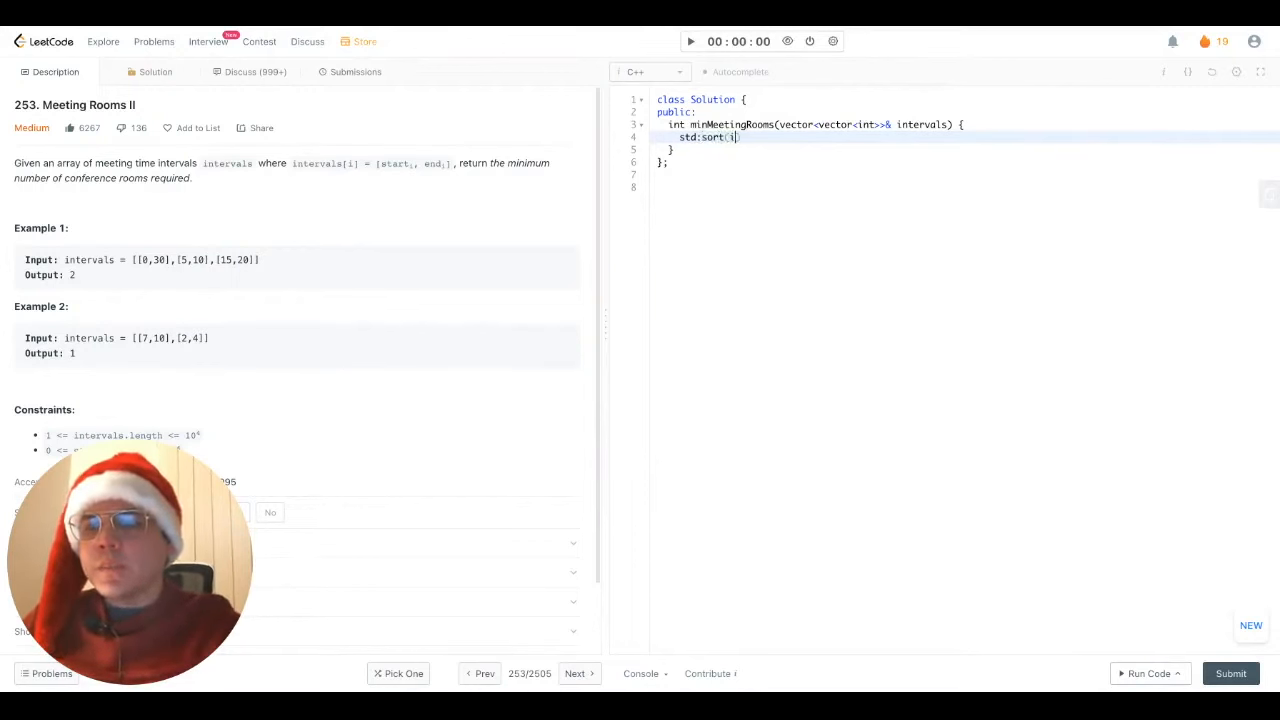
type("ntervals.begin()")
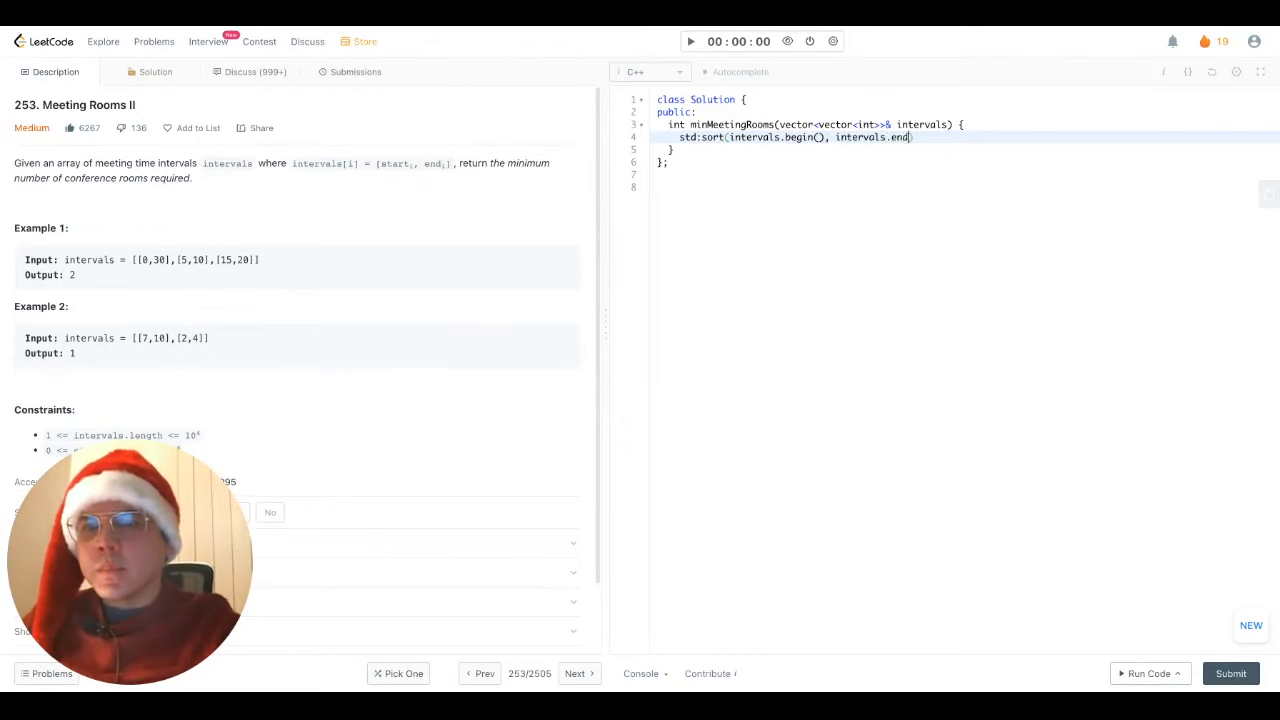
type("(), [](")
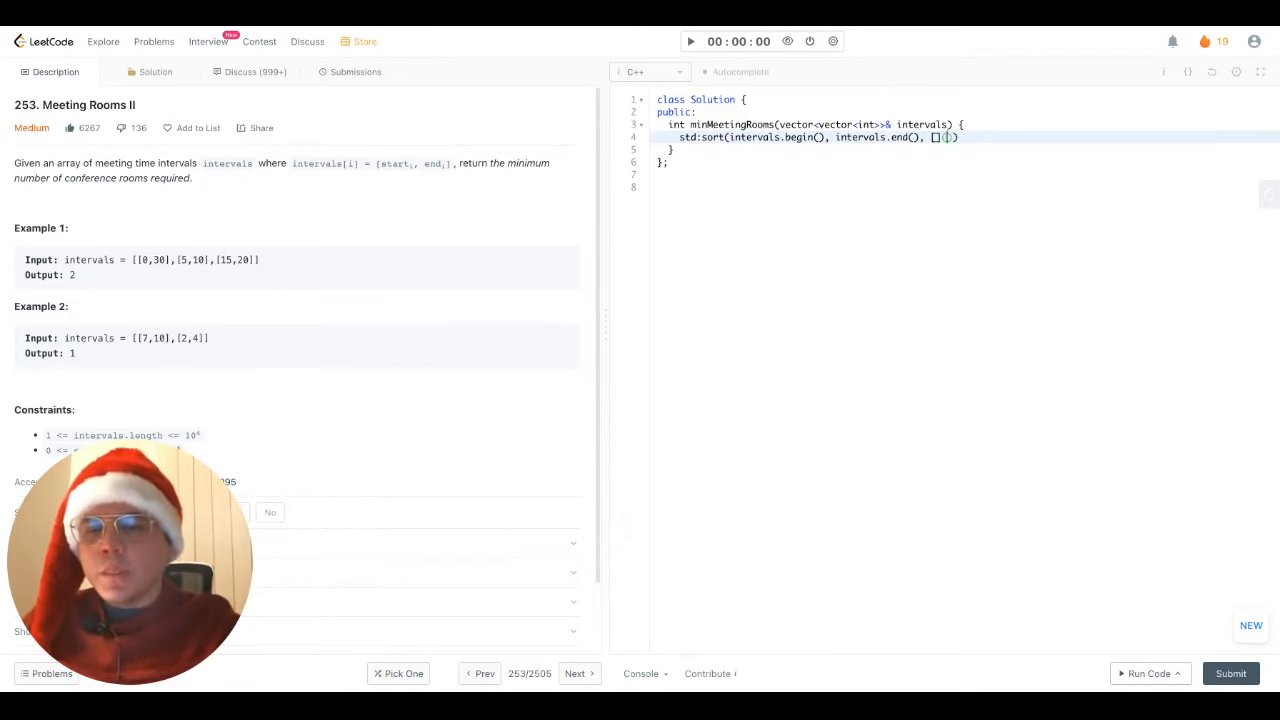
Give the sort a lambda comparator returning a[0] < b[0] to order by start time.
type("const auto& a")
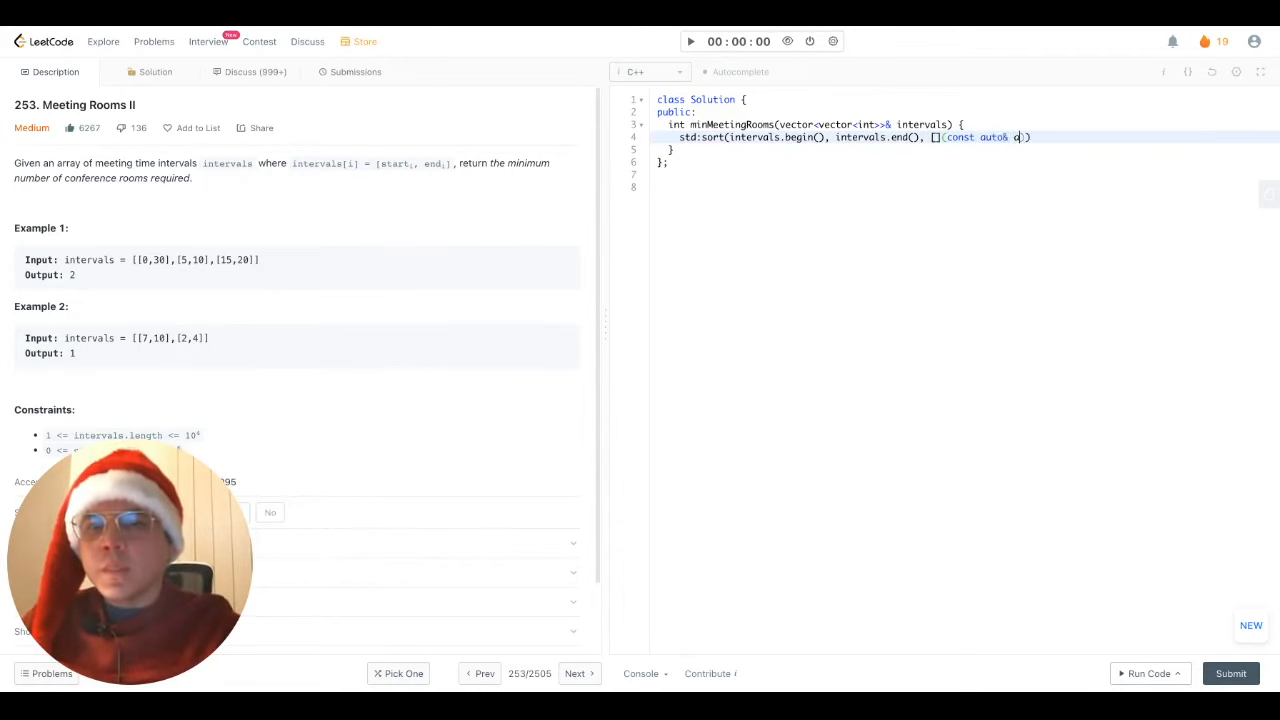
type(", const auto& b)")
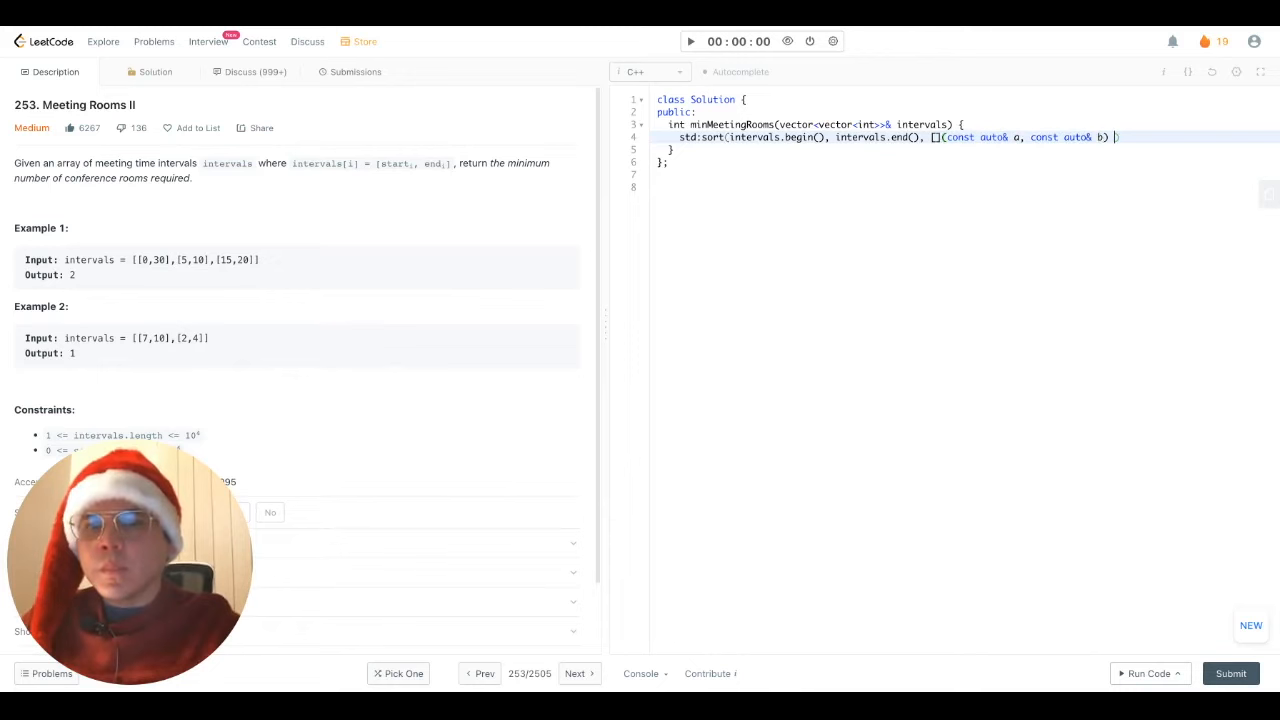
type("return a[")
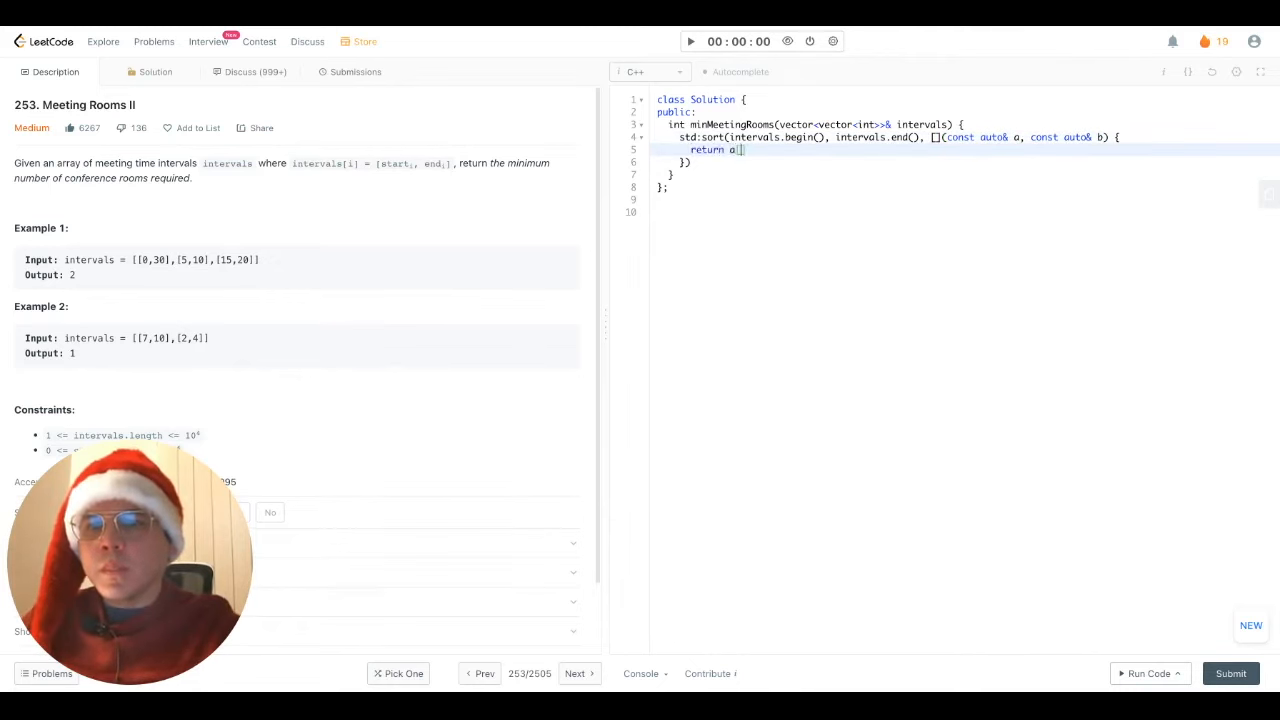
type("[0] < b[0];")
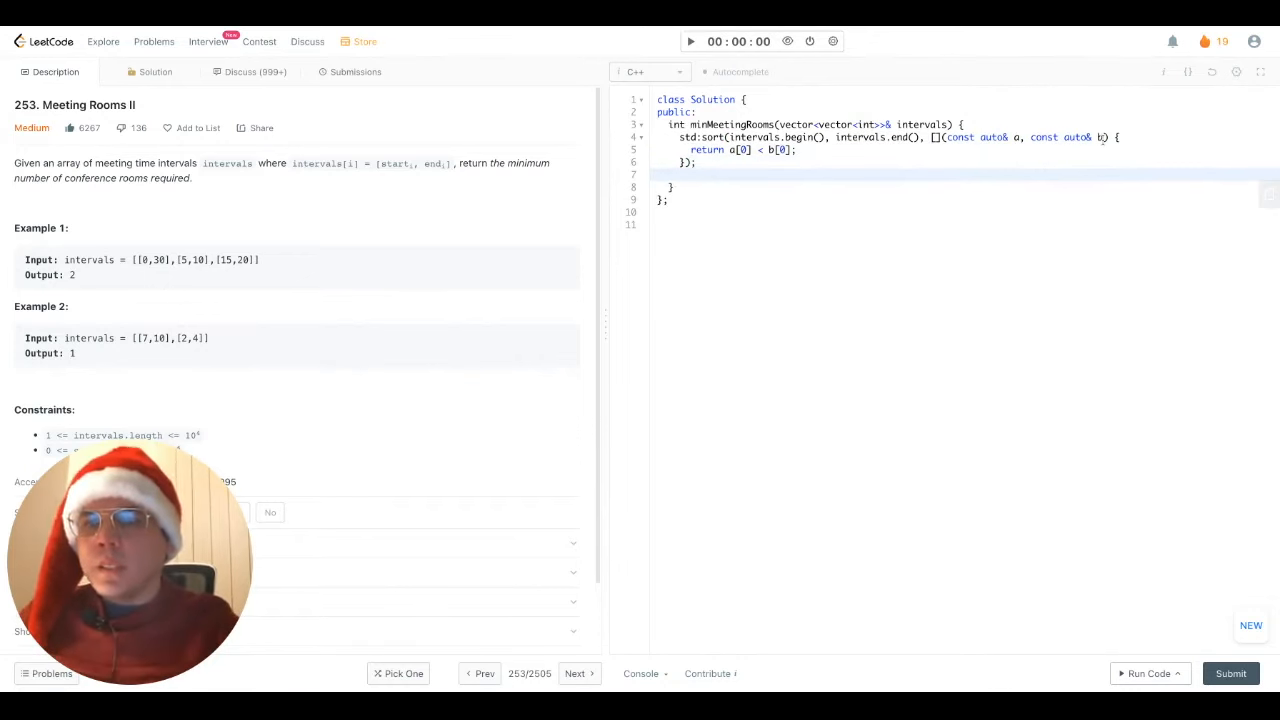
Declare priority_queue<int, vector<int>, greater<int>> min_heap.
key("Enter")
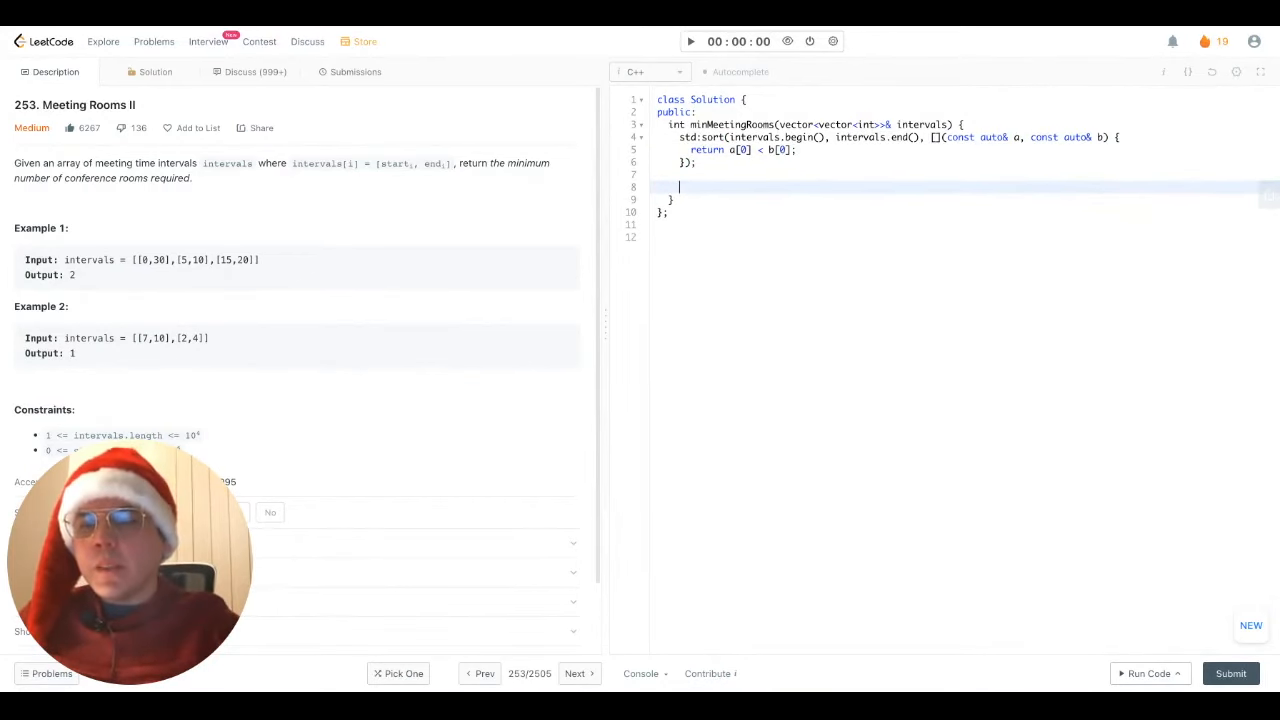
type("priority_queue<>")
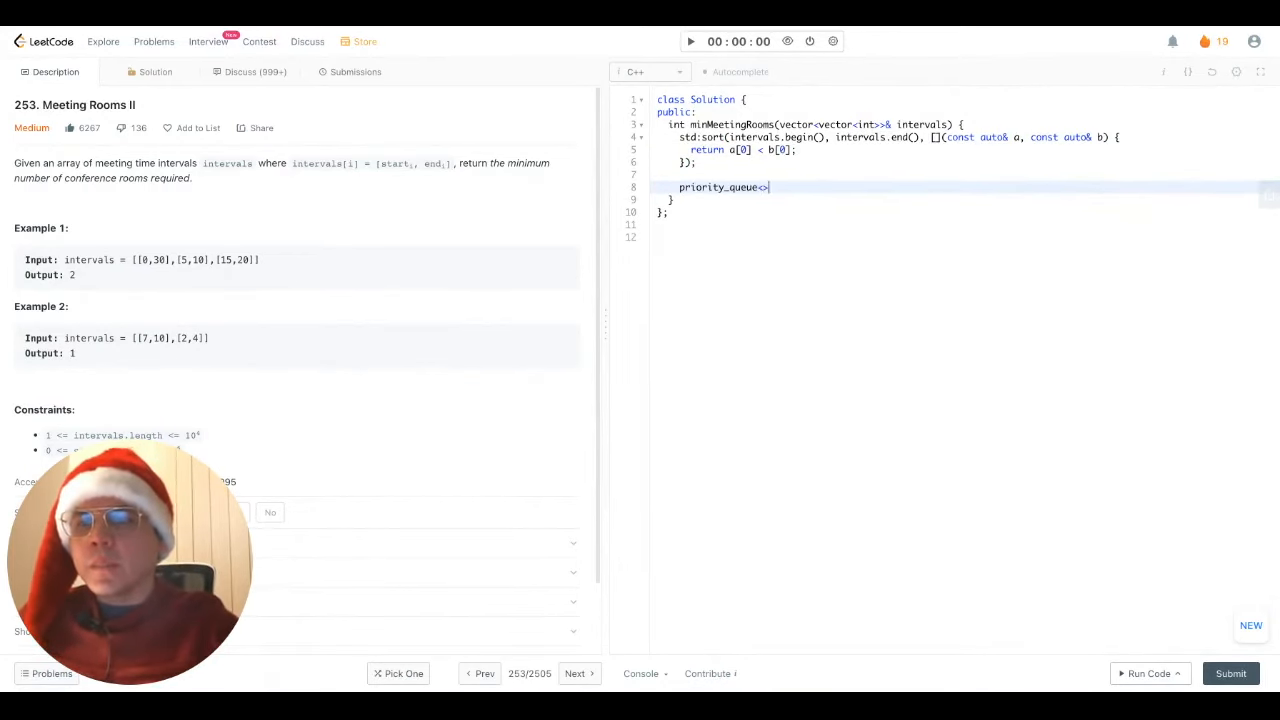
type("int, vector<int>")
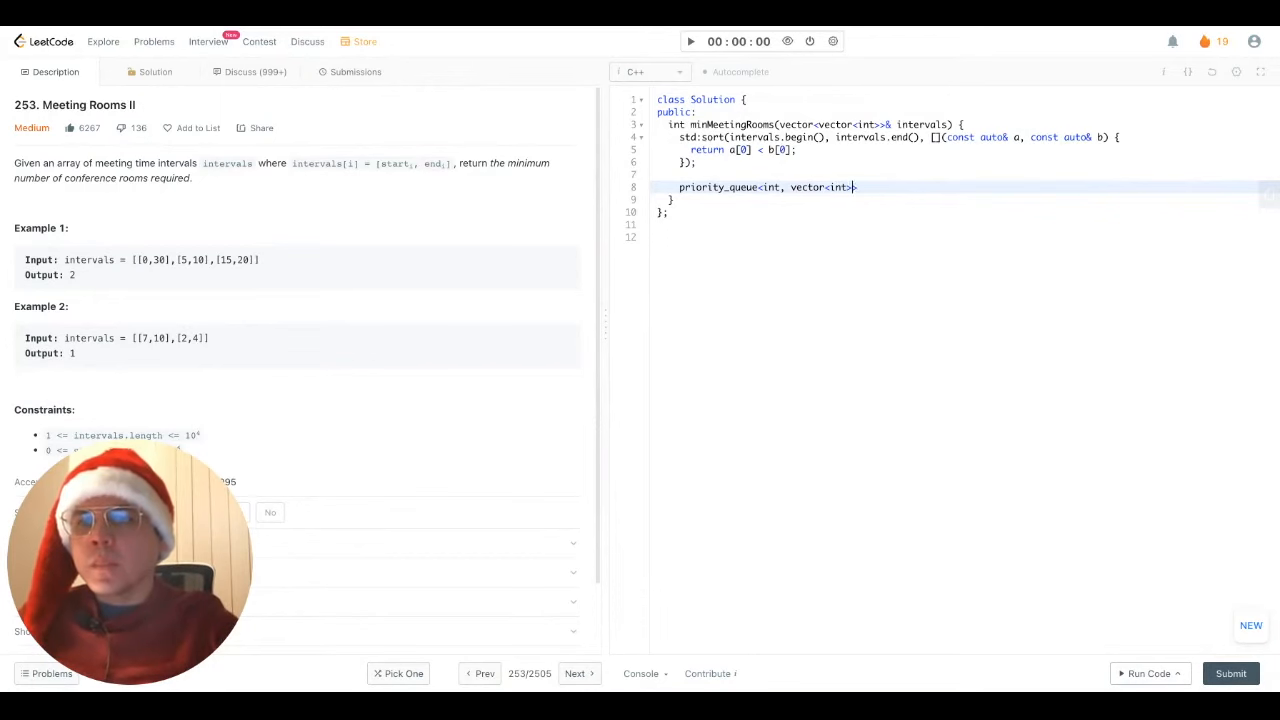
type(", greater<int>> min")
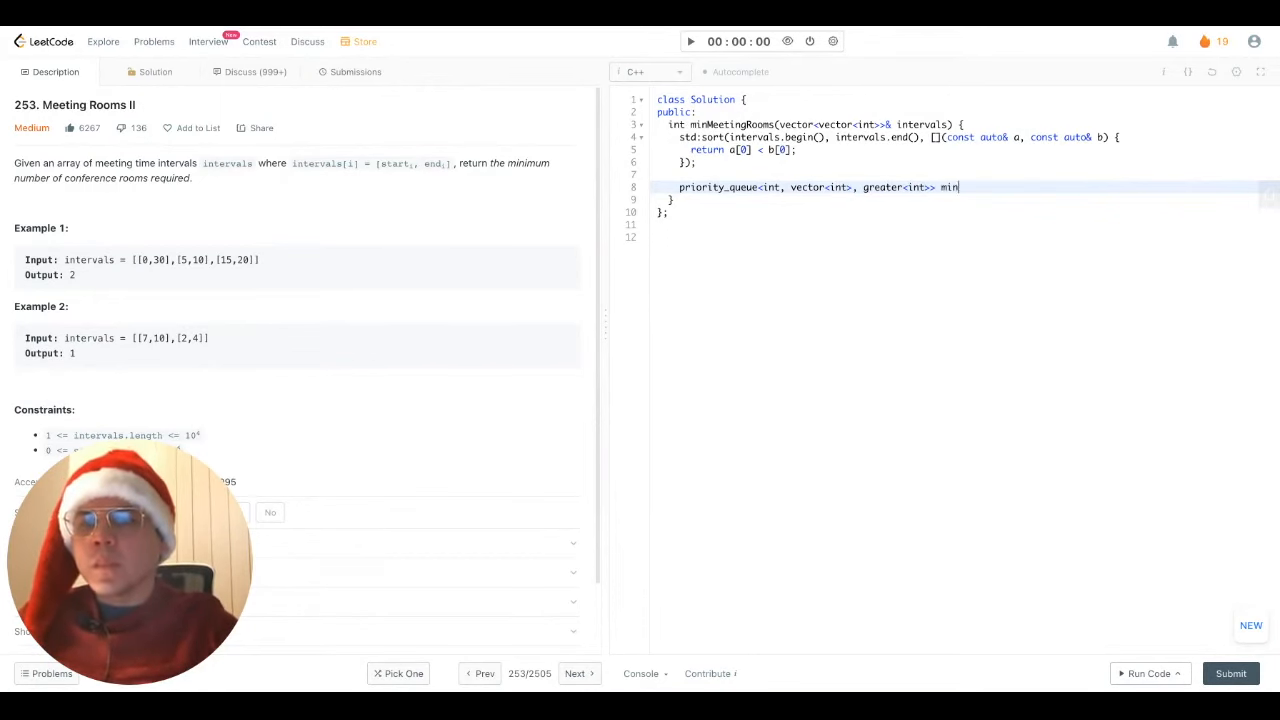
type("_heap;")
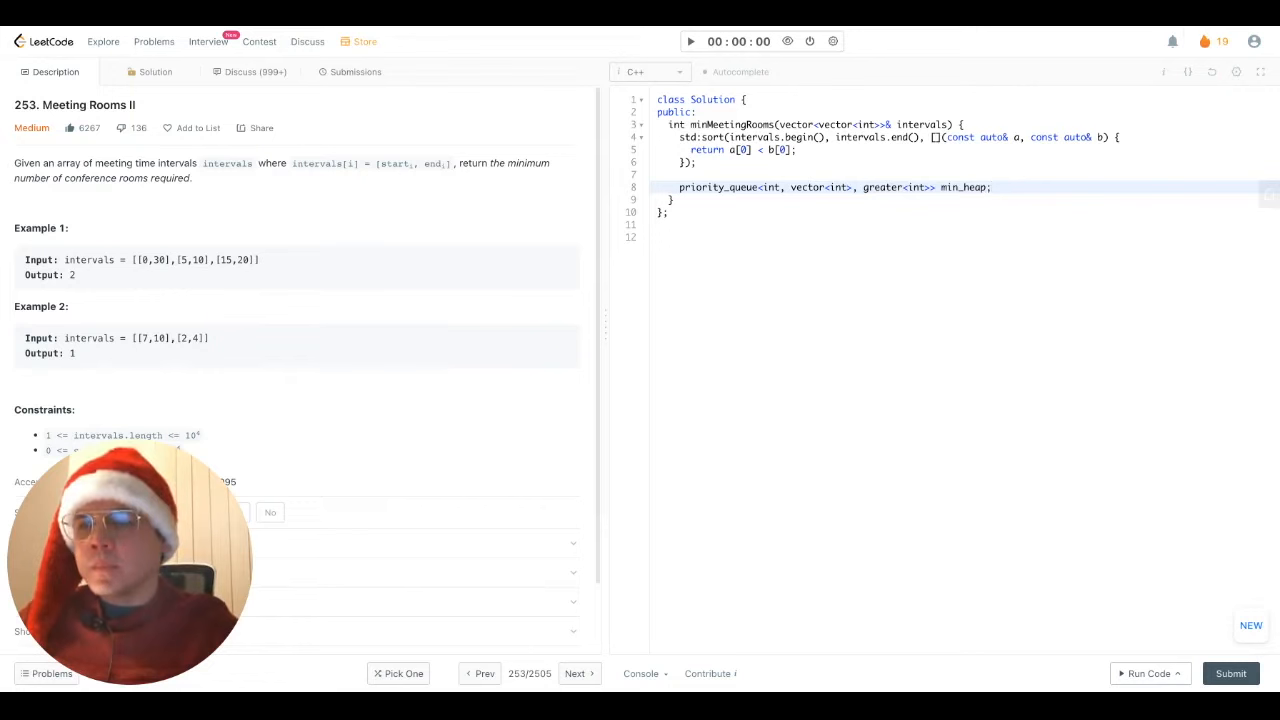
Push the first meeting's end time intervals[0][1] onto min_heap.
type("()")
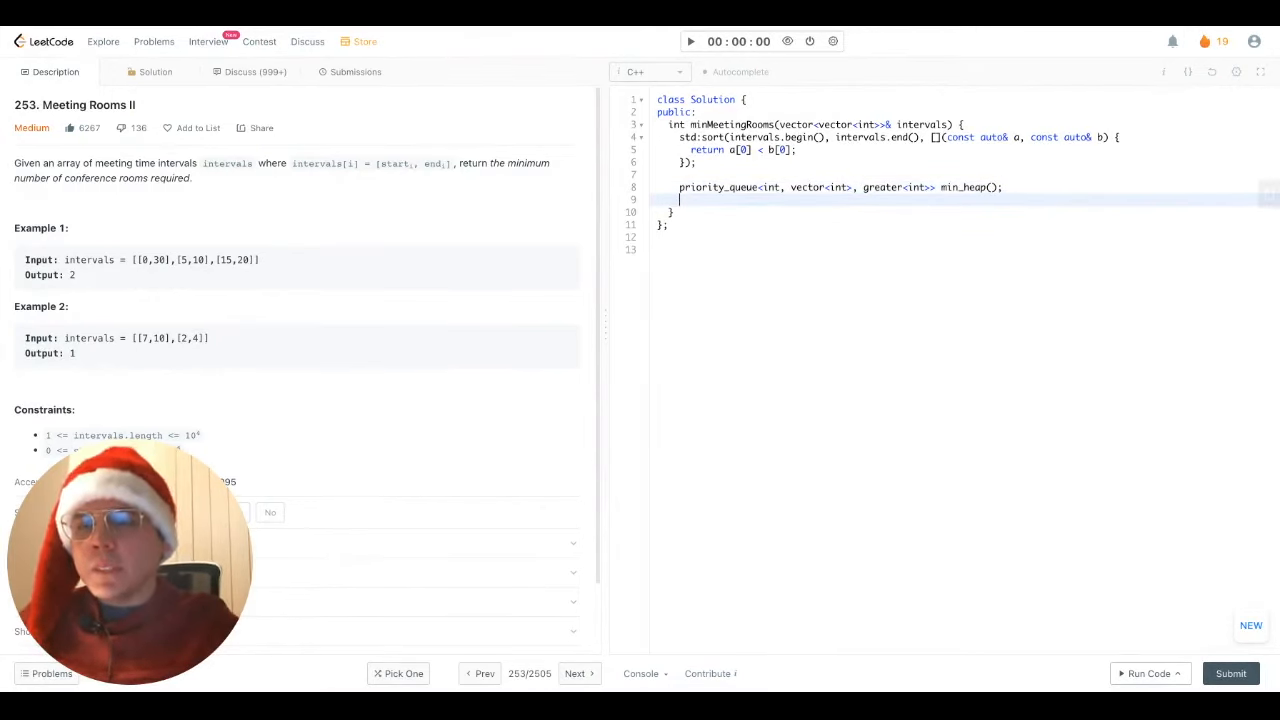
type("minn_heap.push(i")
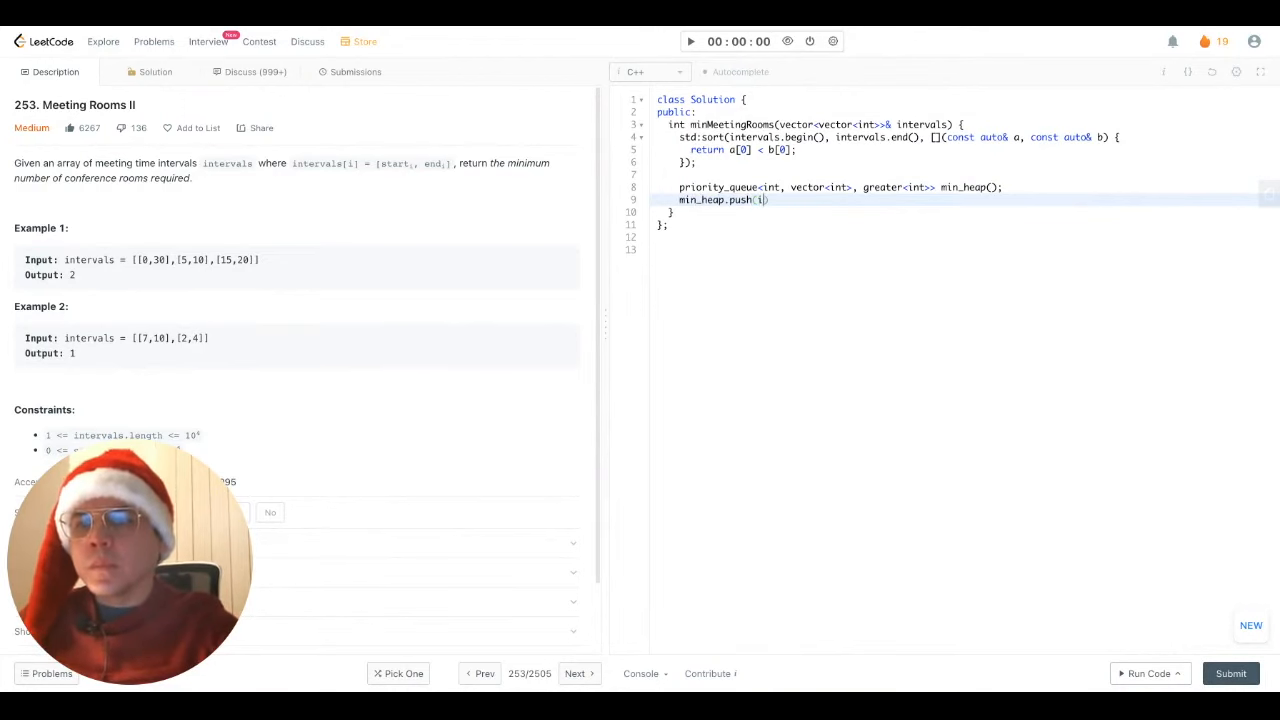
type("ntervals[0][1]);")
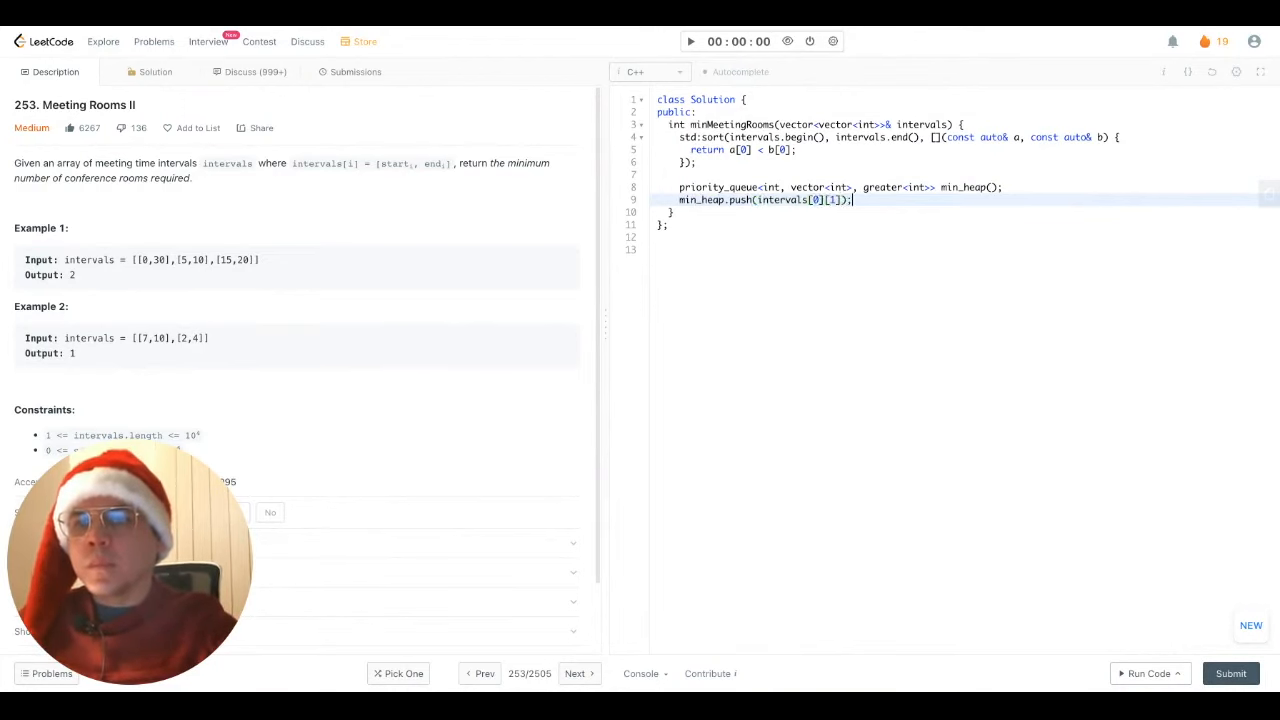
key("Enter")
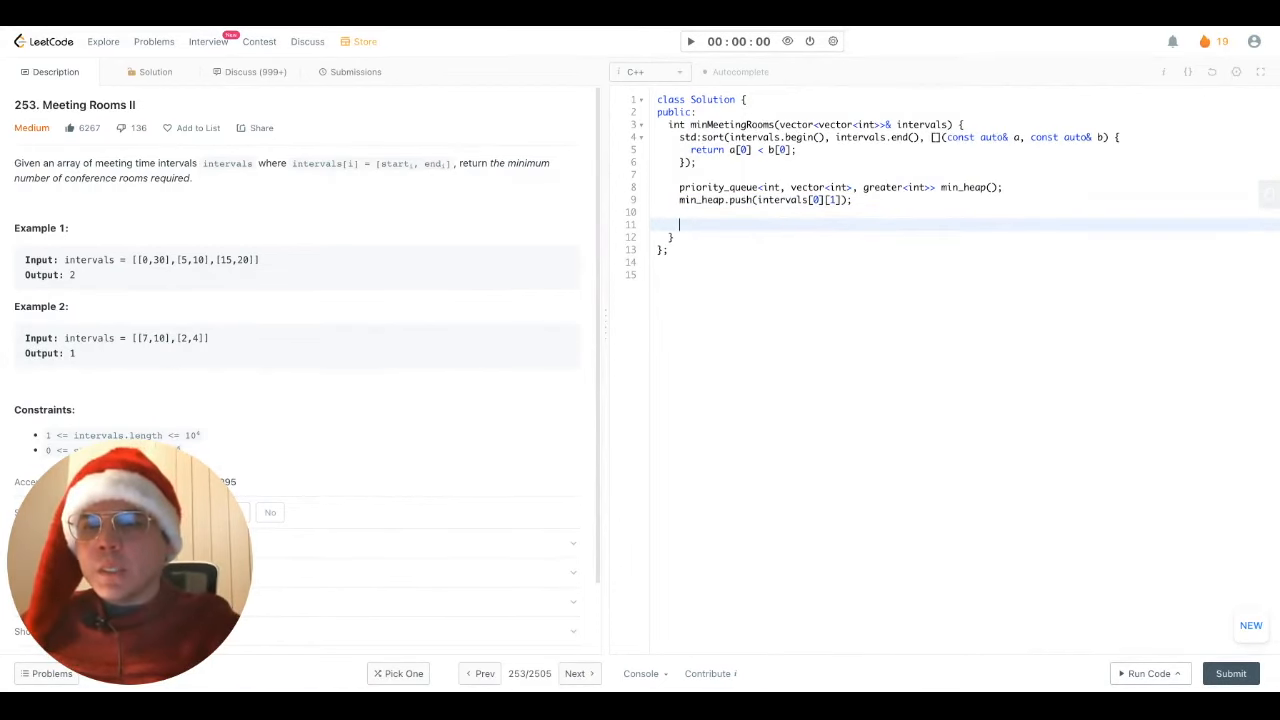
Loop from i = 1, popping min_heap when intervals[i][0] >= min_heap.top().
type("for (int i = 1; i <")
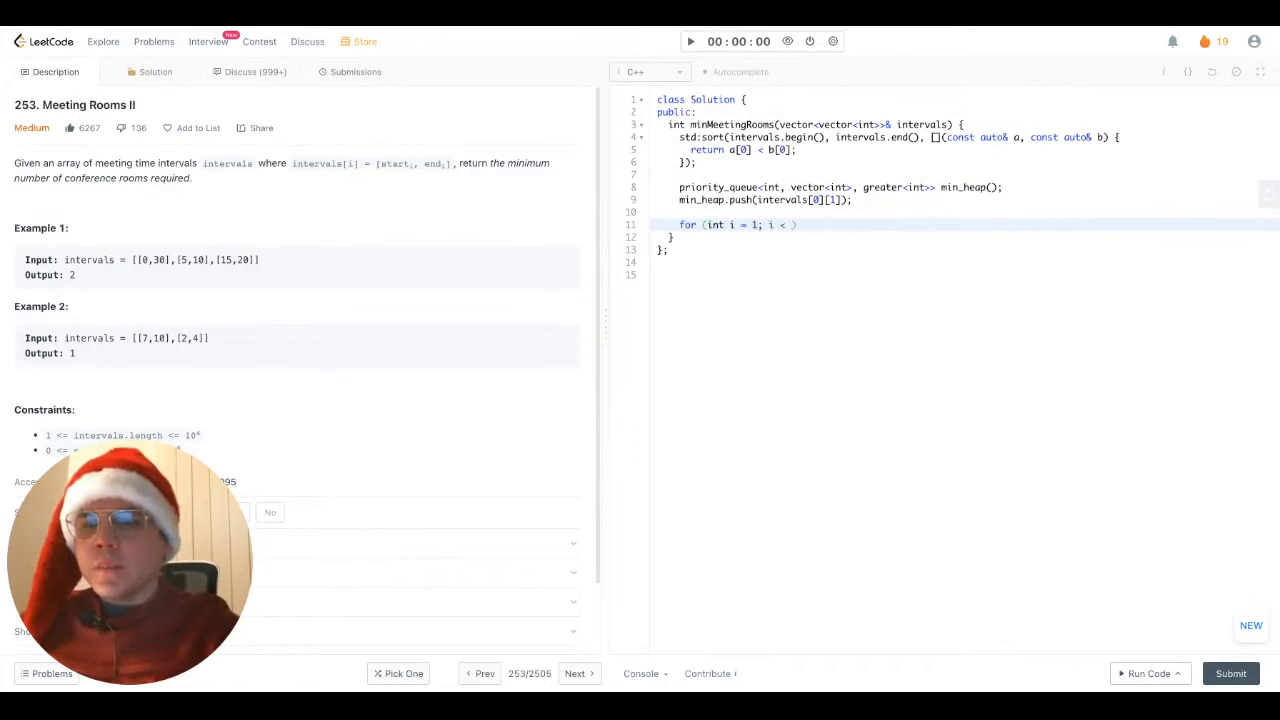
type("intervals.size()")
type("if (!min_heap.empty")
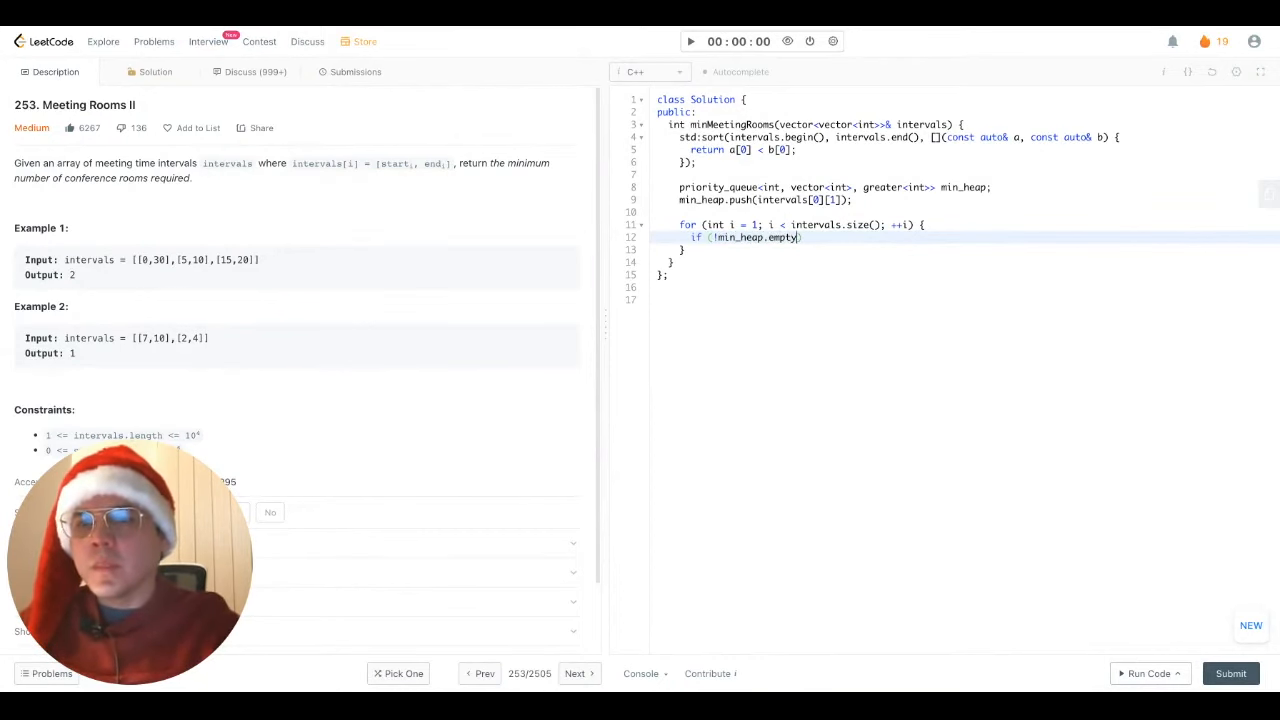
type("&& intervals[i][0] >= min_heap.top(")
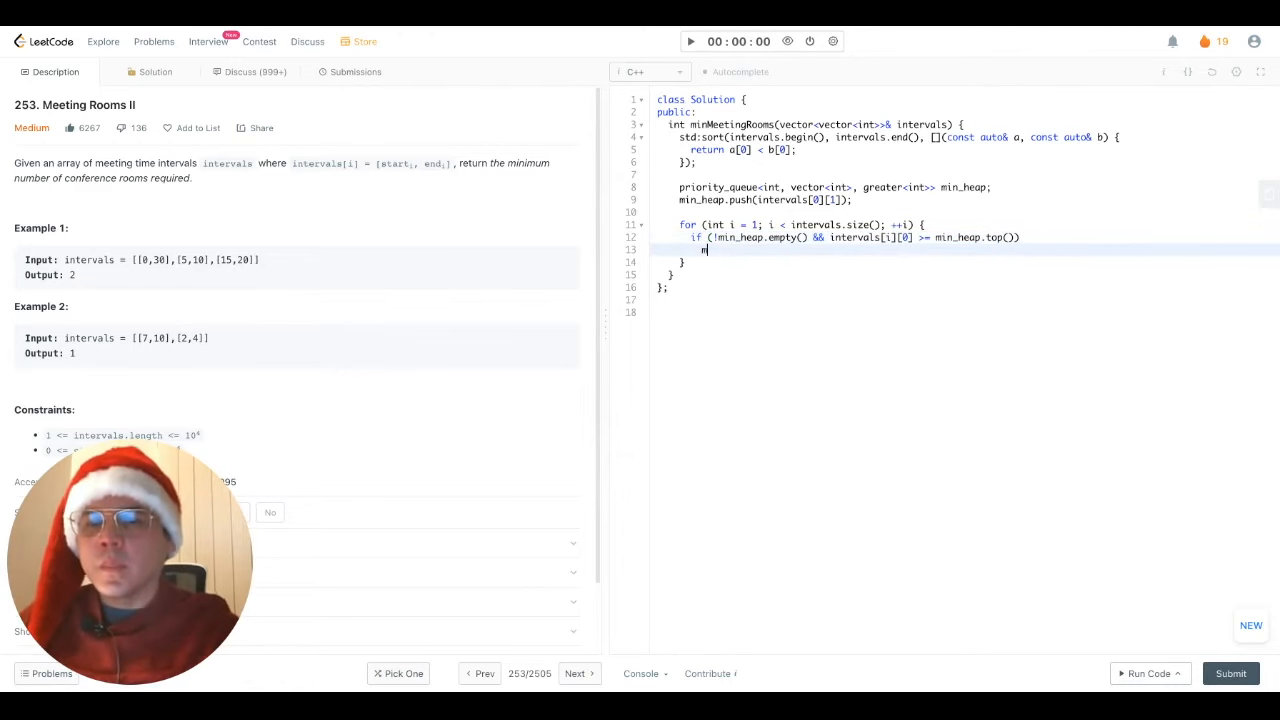
type("min_heap.pop();")
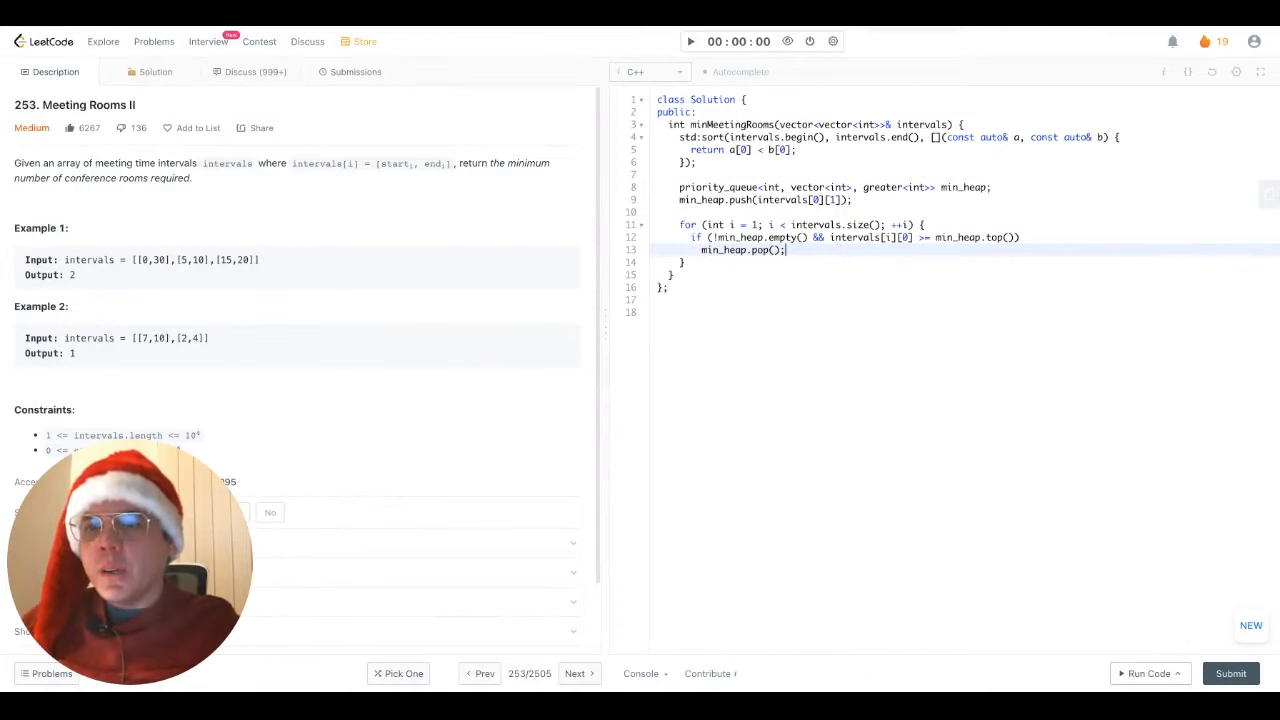
Inside the loop push each meeting's end time intervals[i][1] onto min_heap.
key("Enter")
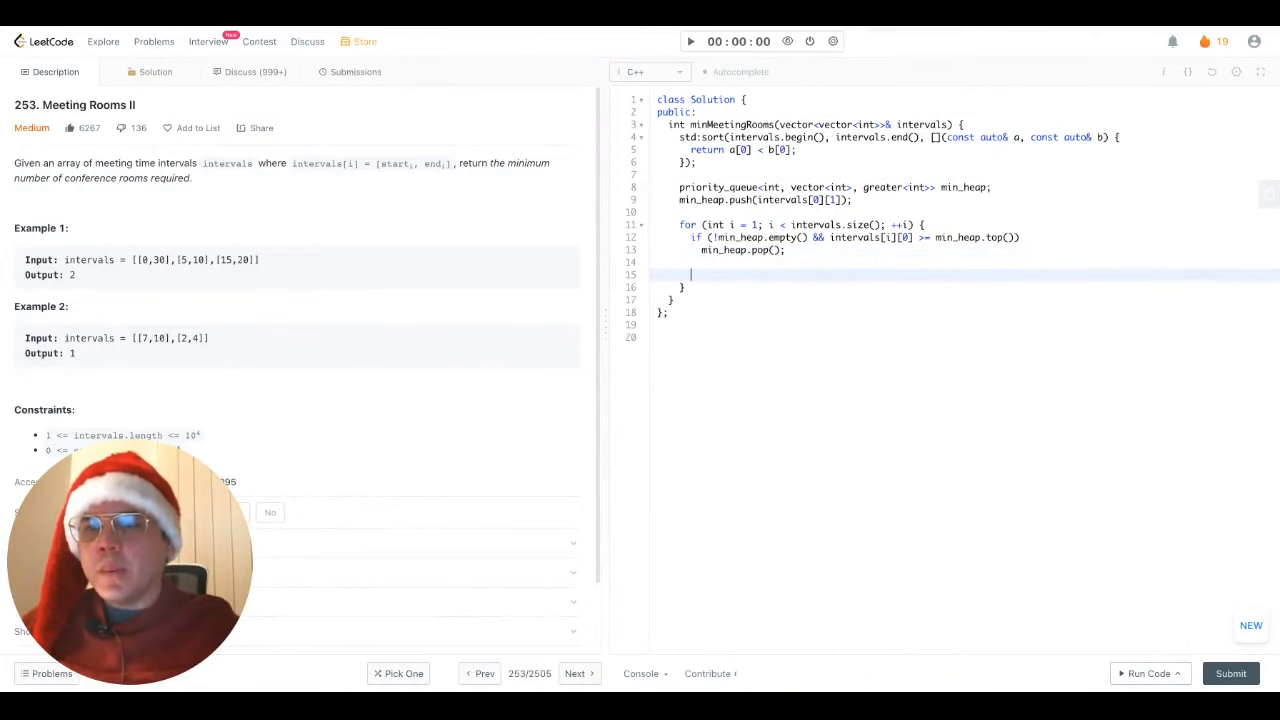
type("min_heap.push")
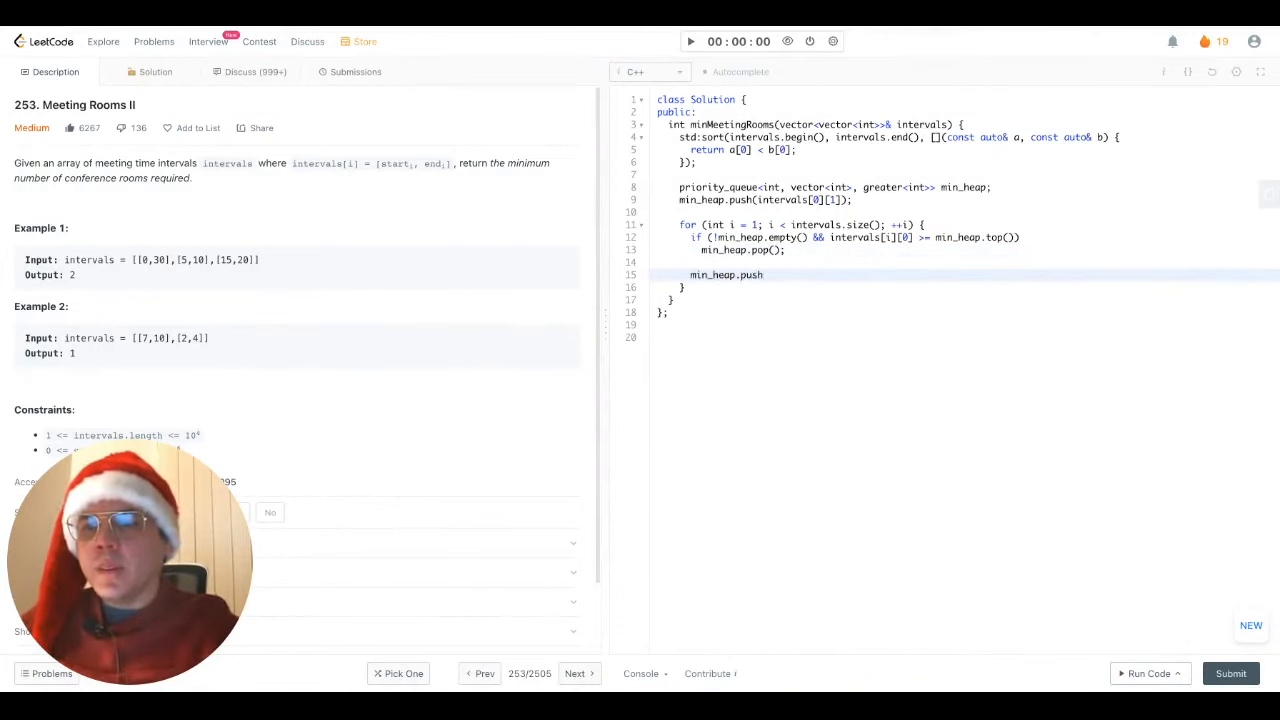
type("(intervals[i][1]);")
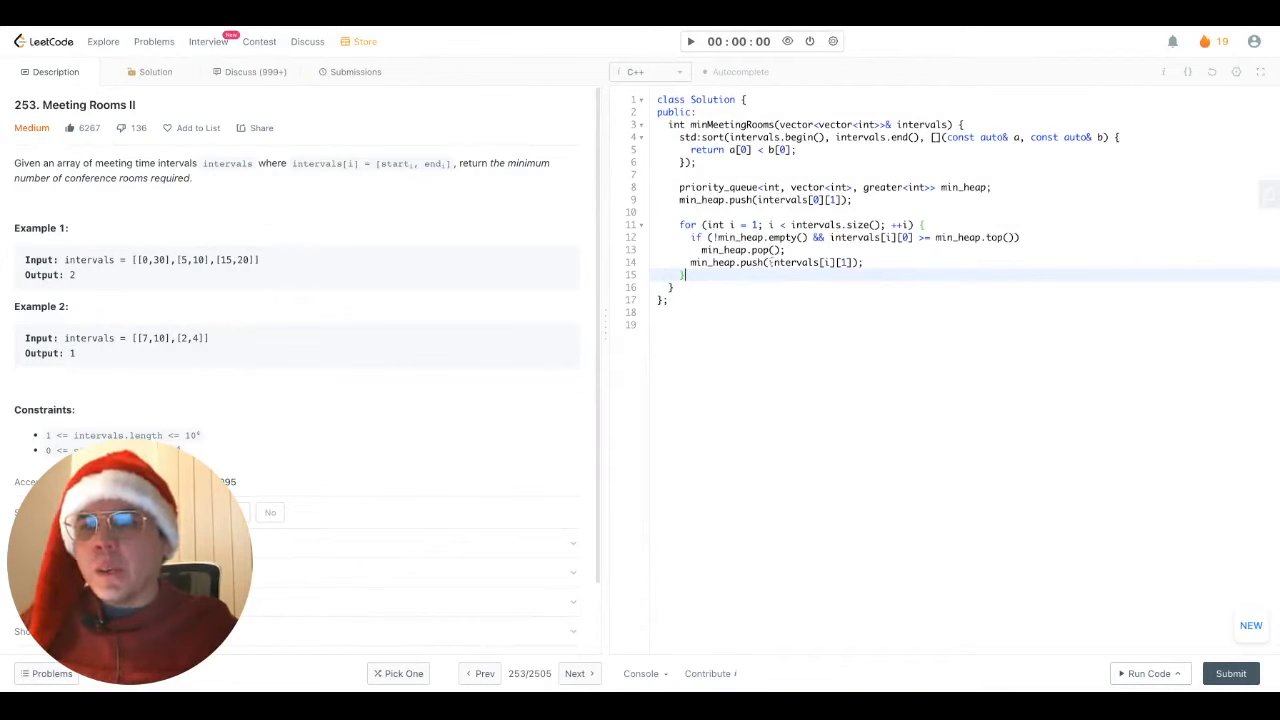
Return min_heap.size() as the number of rooms needed.
type("return")
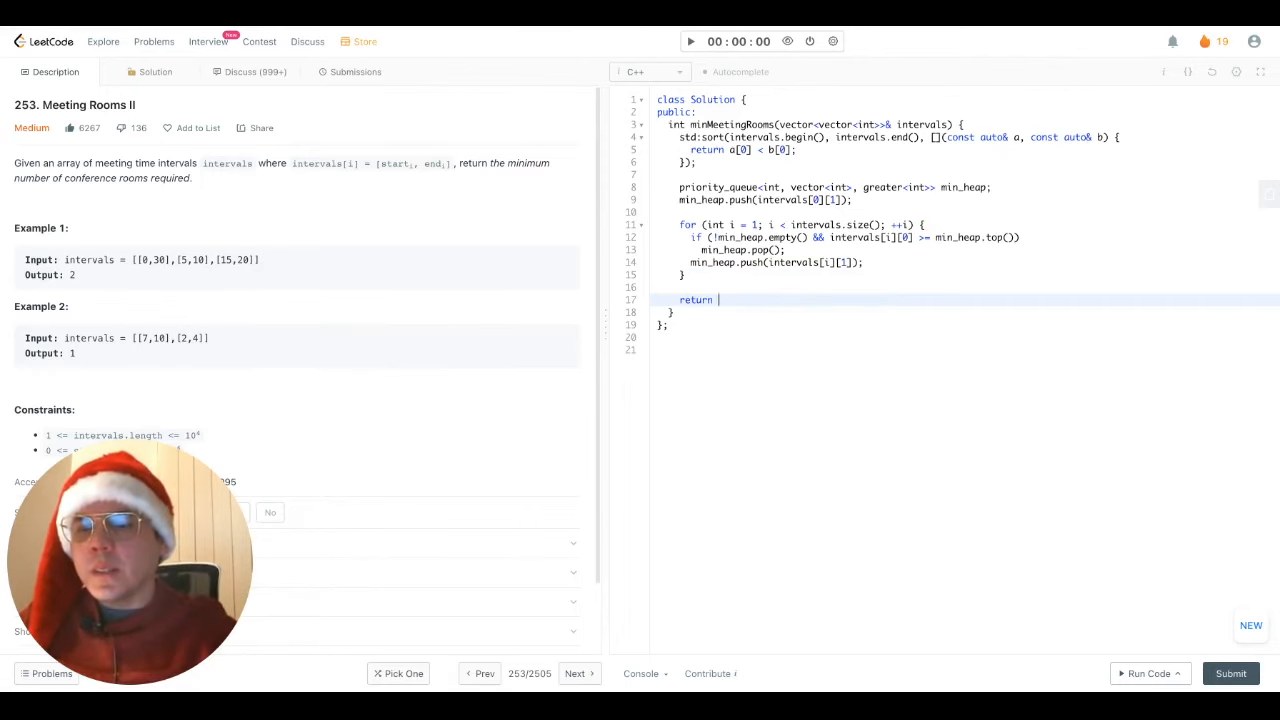
type("min_heap.size();")
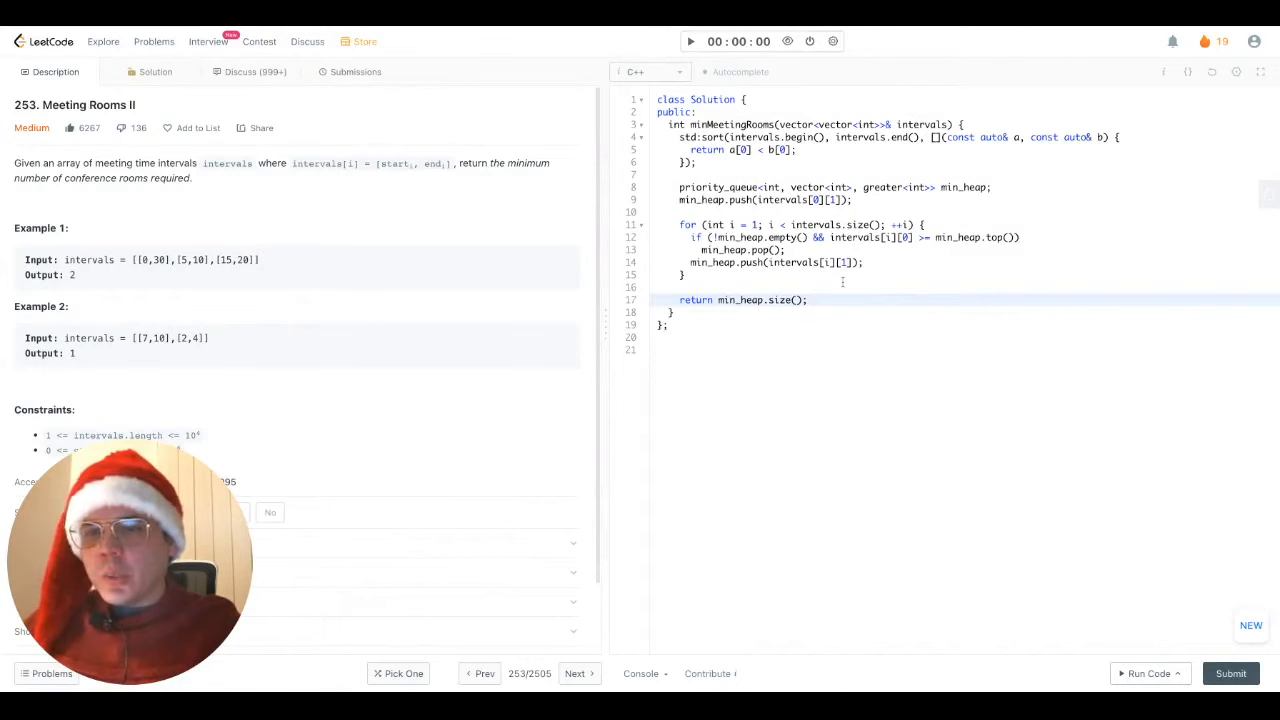
Submit the min-heap solution, see Accepted at 53 ms, and return to a fresh template.
left_click(1230, 672)
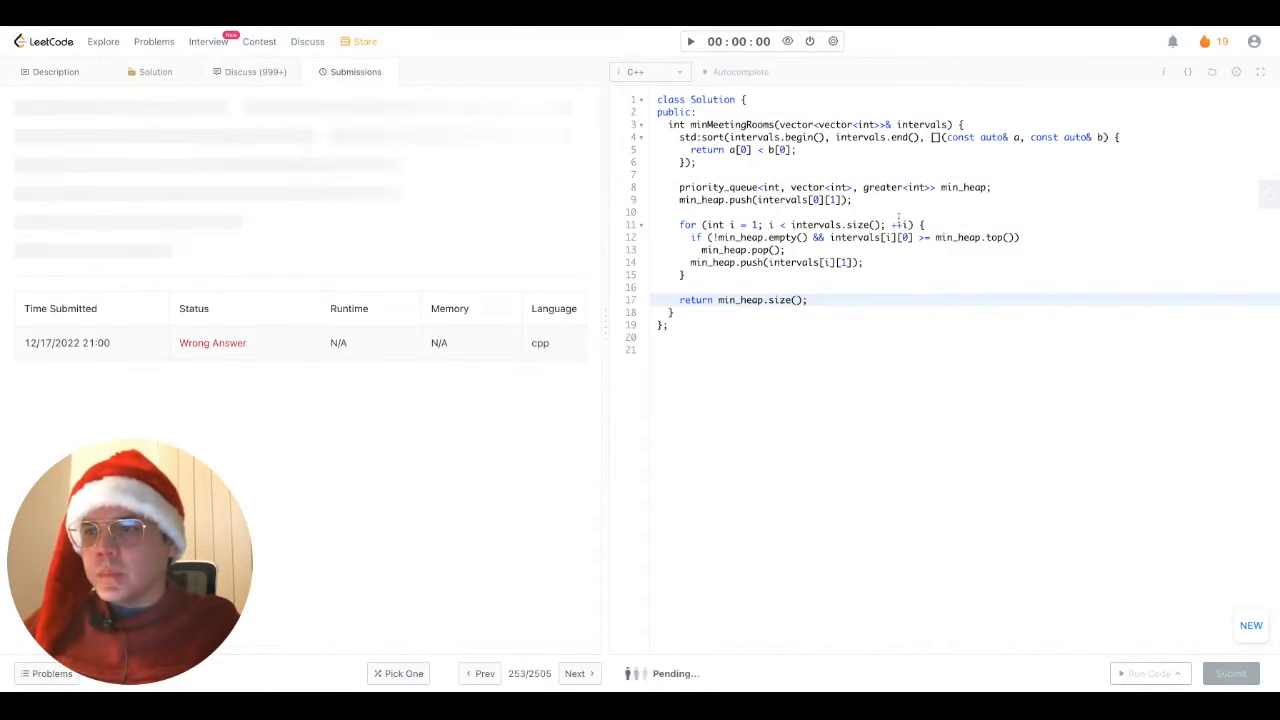
left_click(1230, 672)
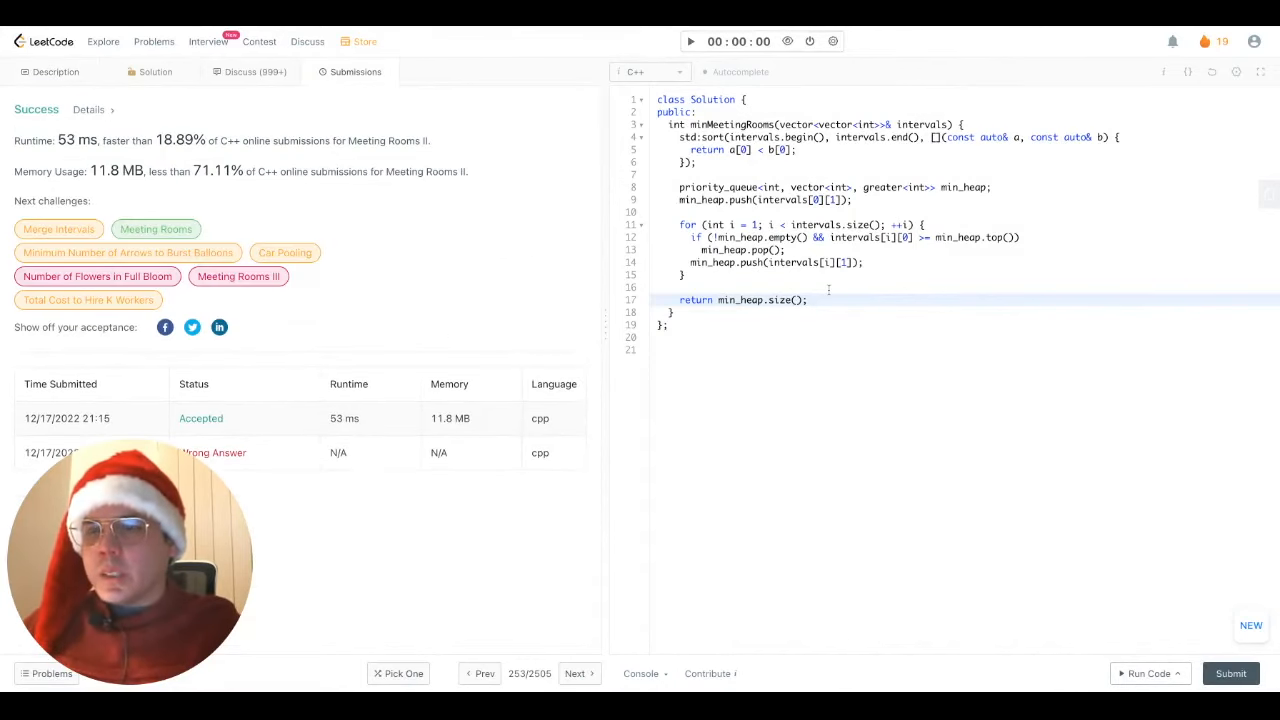
left_click(56, 72)
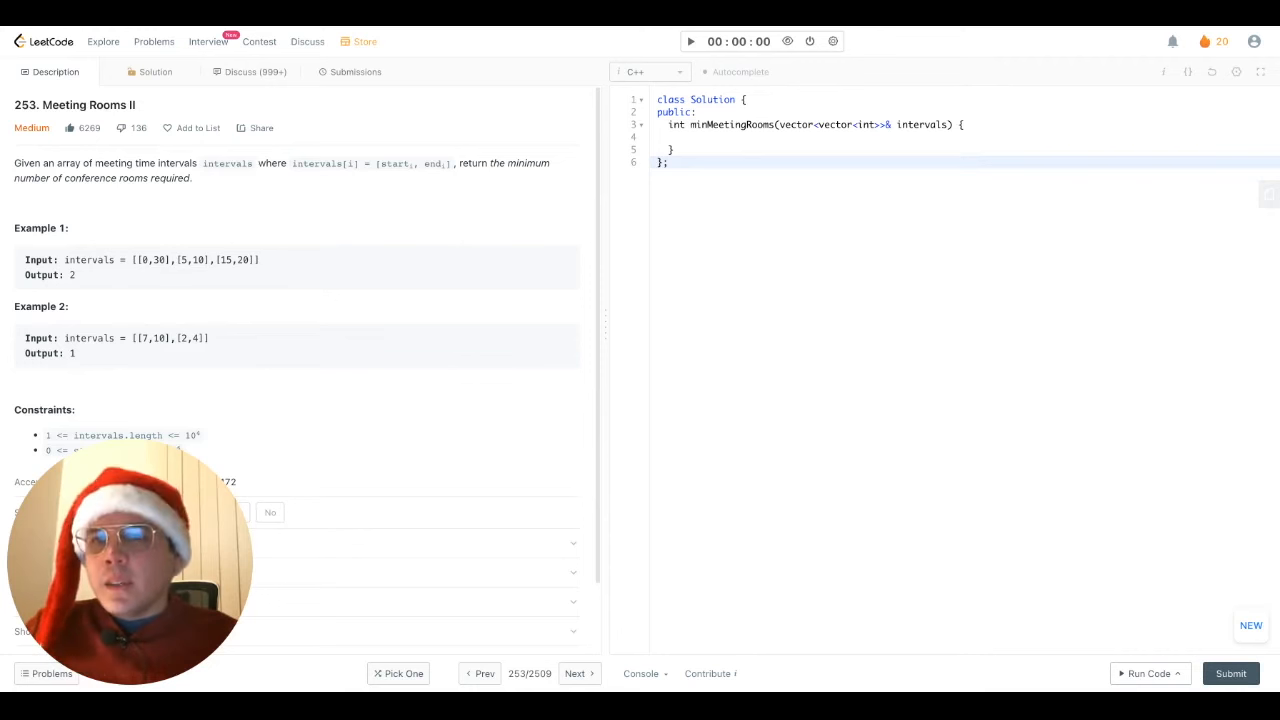
mouse_move(1012, 248)
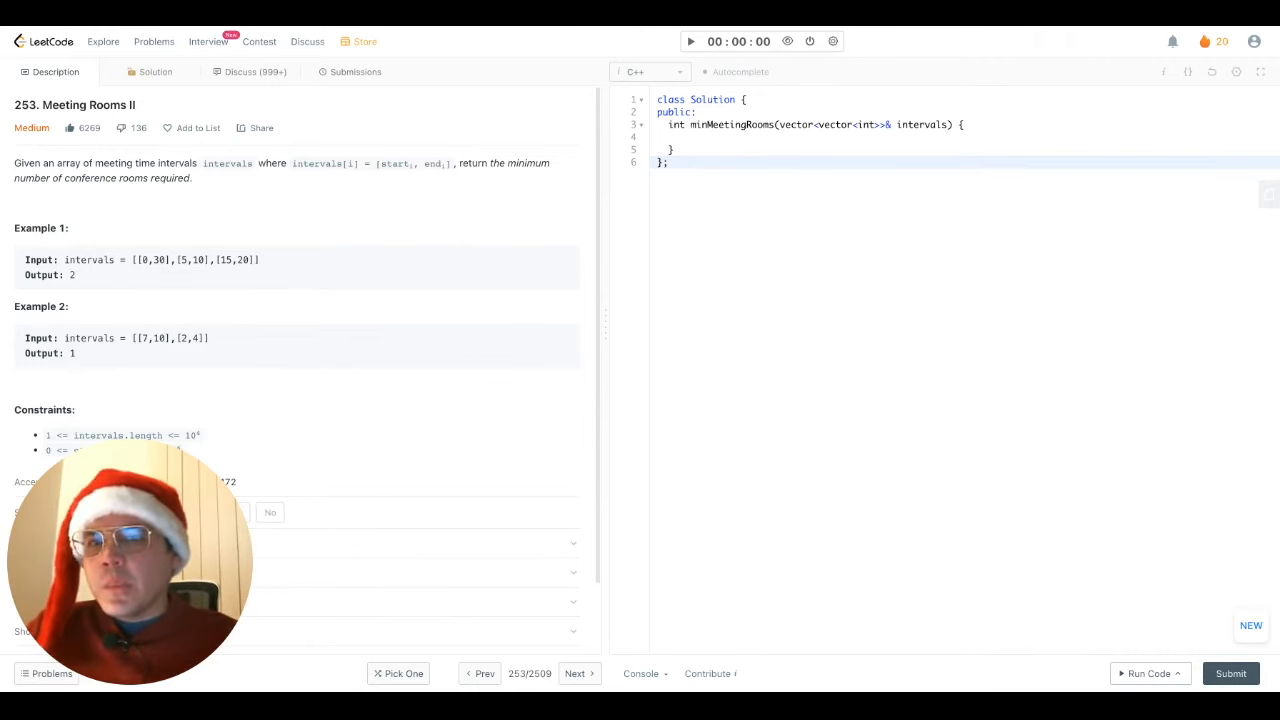
mouse_move(926, 180)
type("[0,30],[5,10],[15,20]")
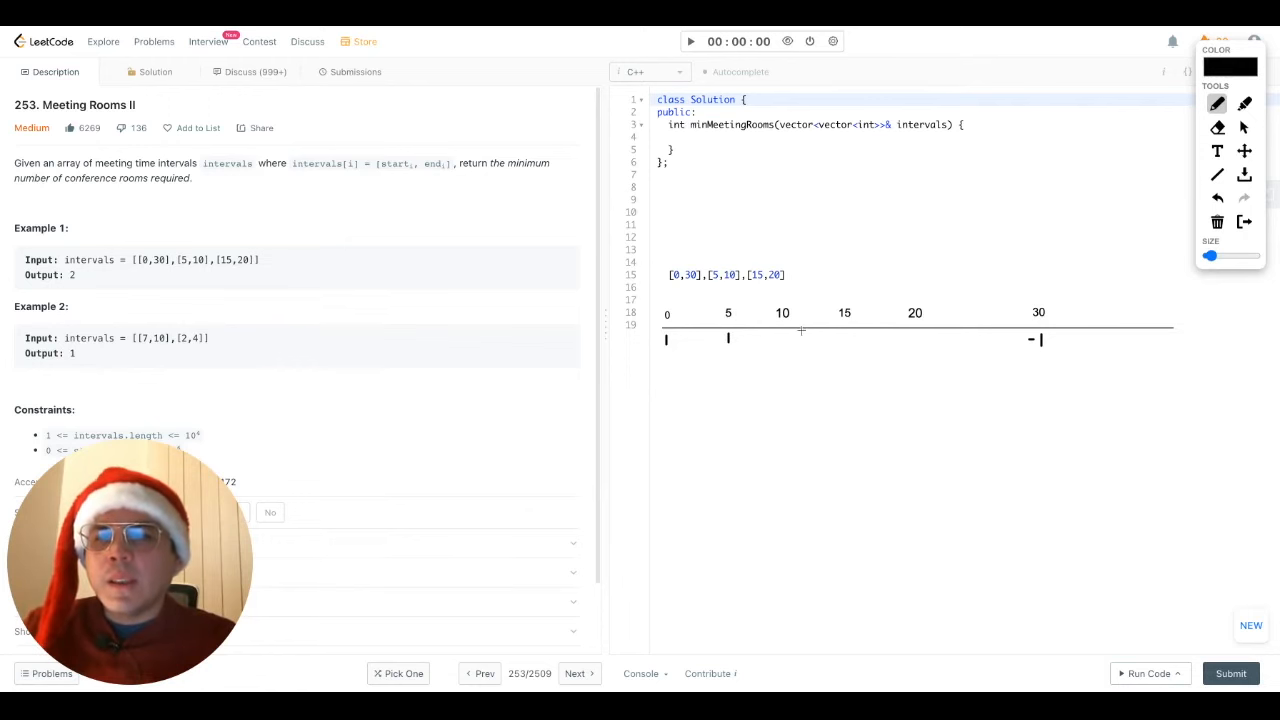
mouse_move(778, 338)
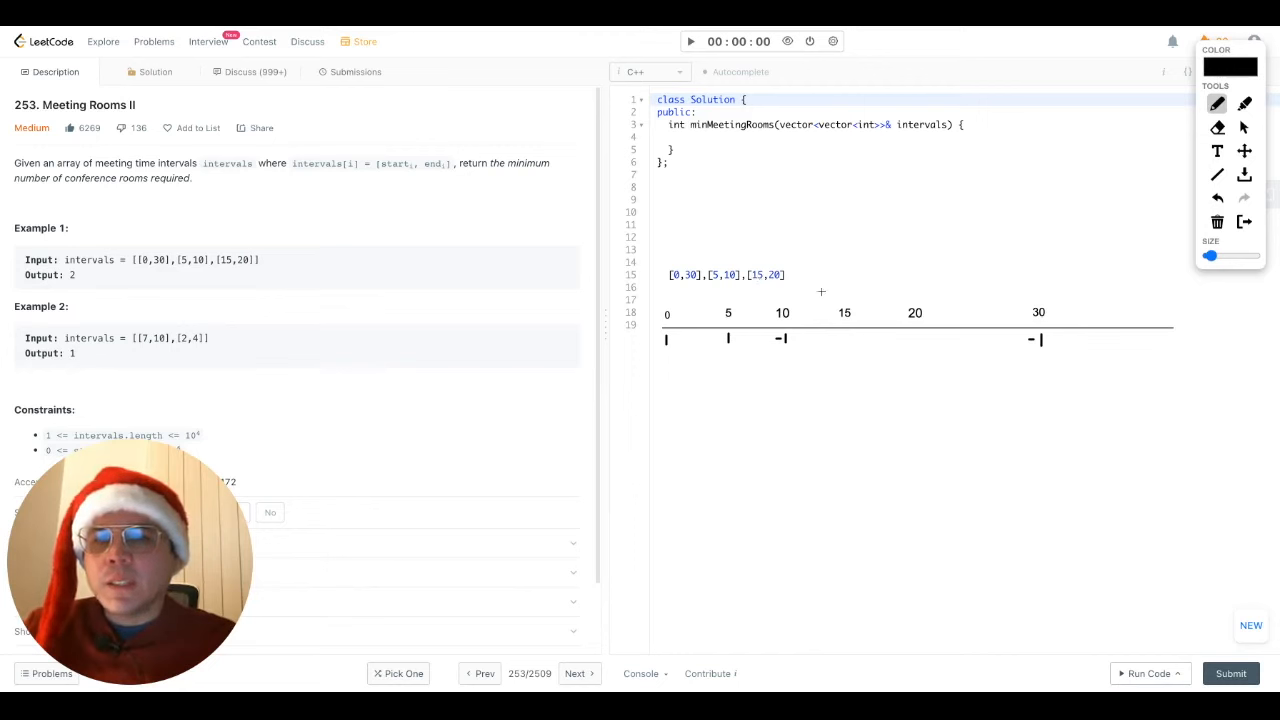
mouse_move(844, 336)
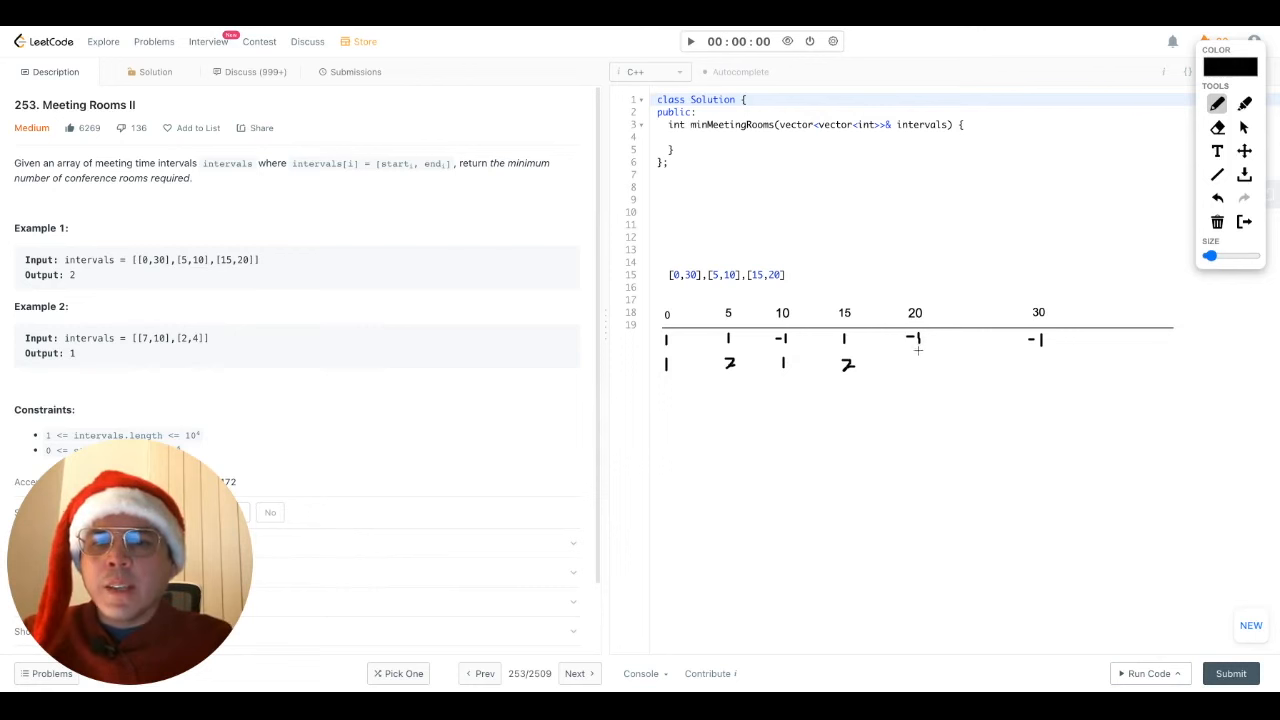
mouse_move(918, 360)
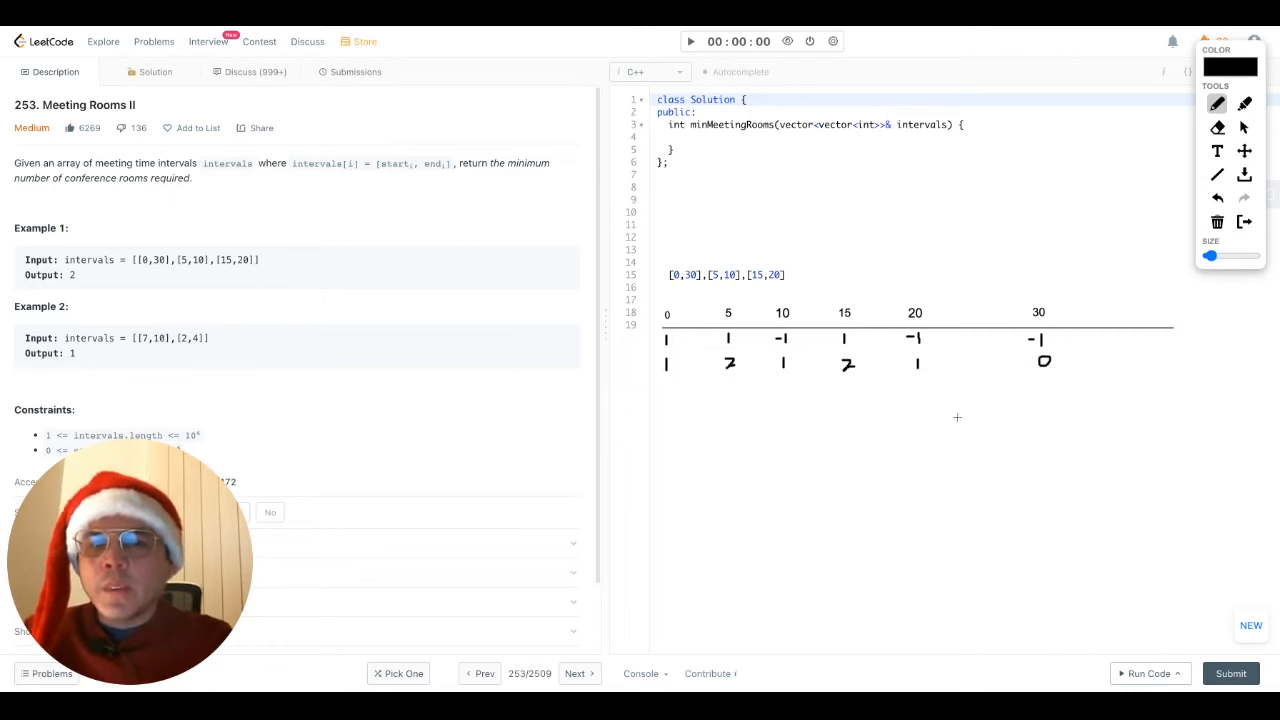
mouse_move(888, 376)
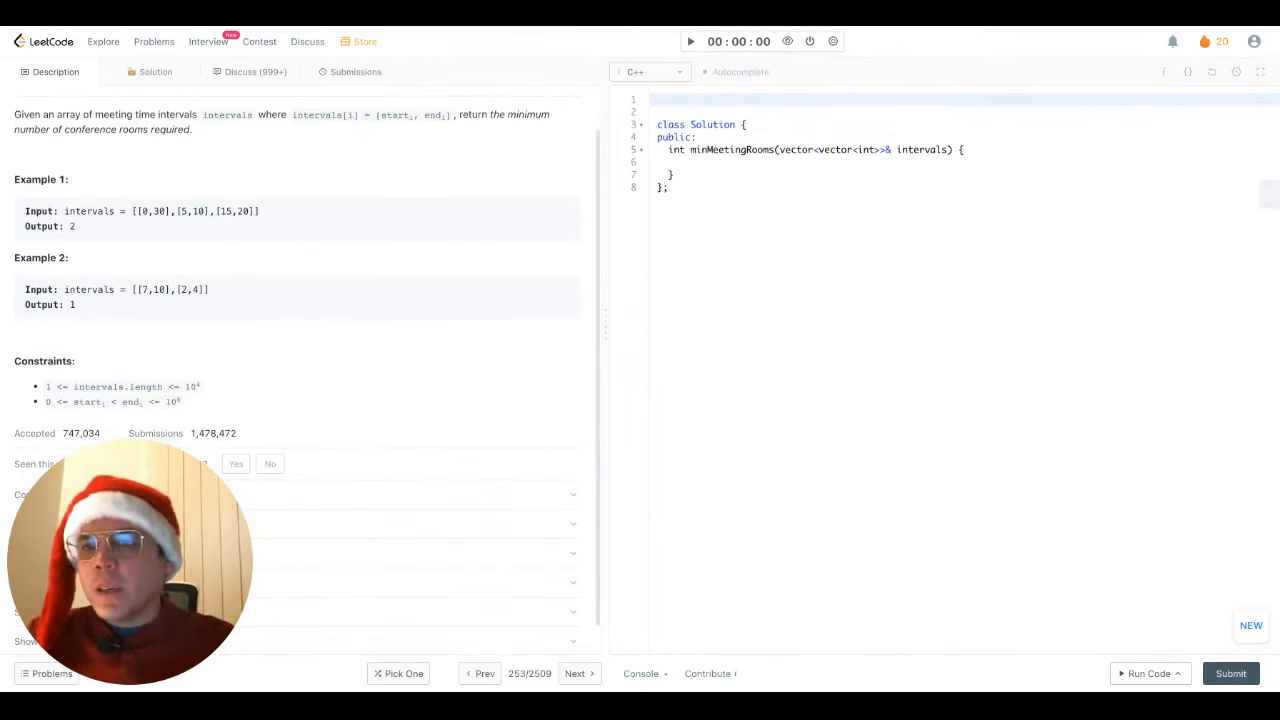
mouse_move(146, 348)
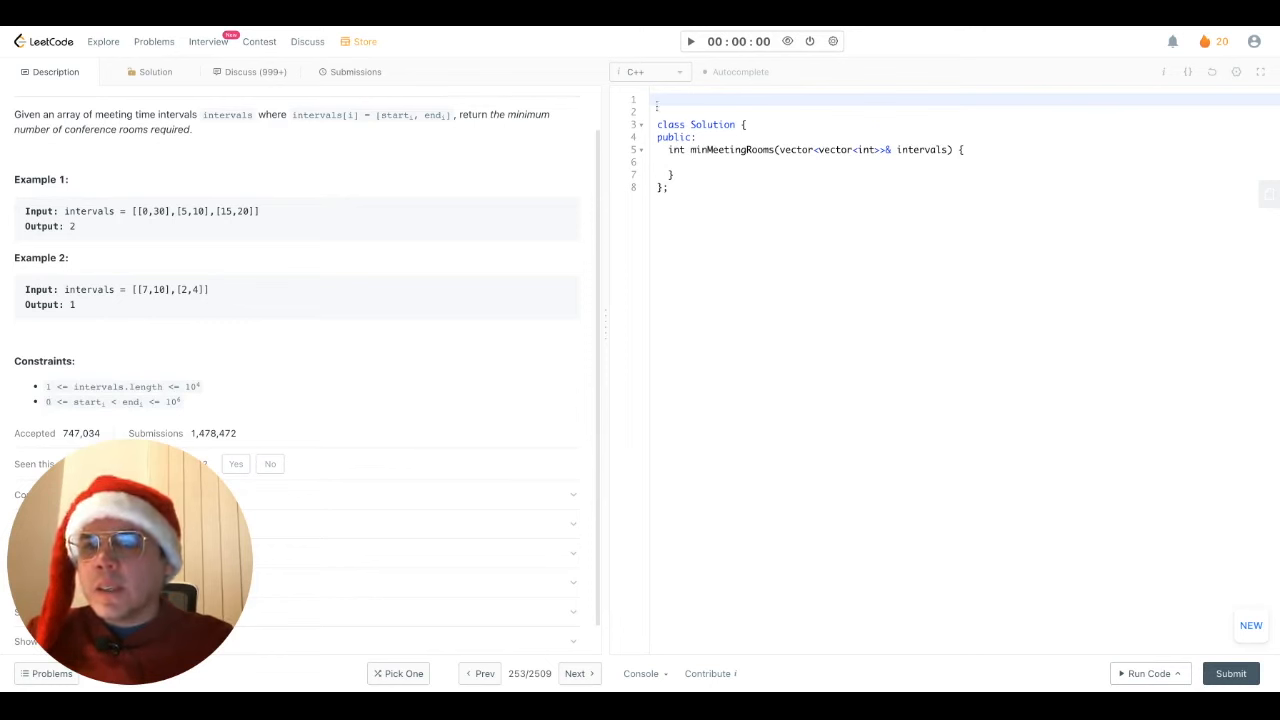
Add #define SIZE 1e6 + 1 above the class and begin the vector<int> timeline declaration.
type("#")
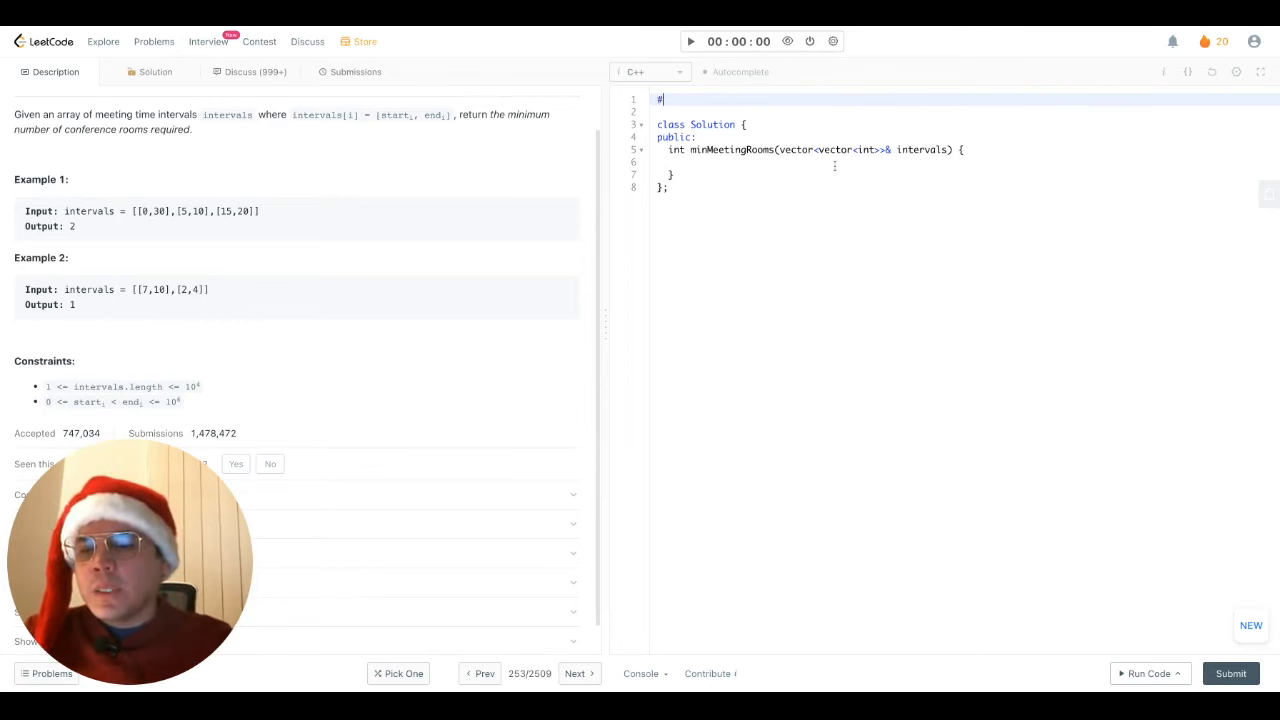
type("define SIZE 1")
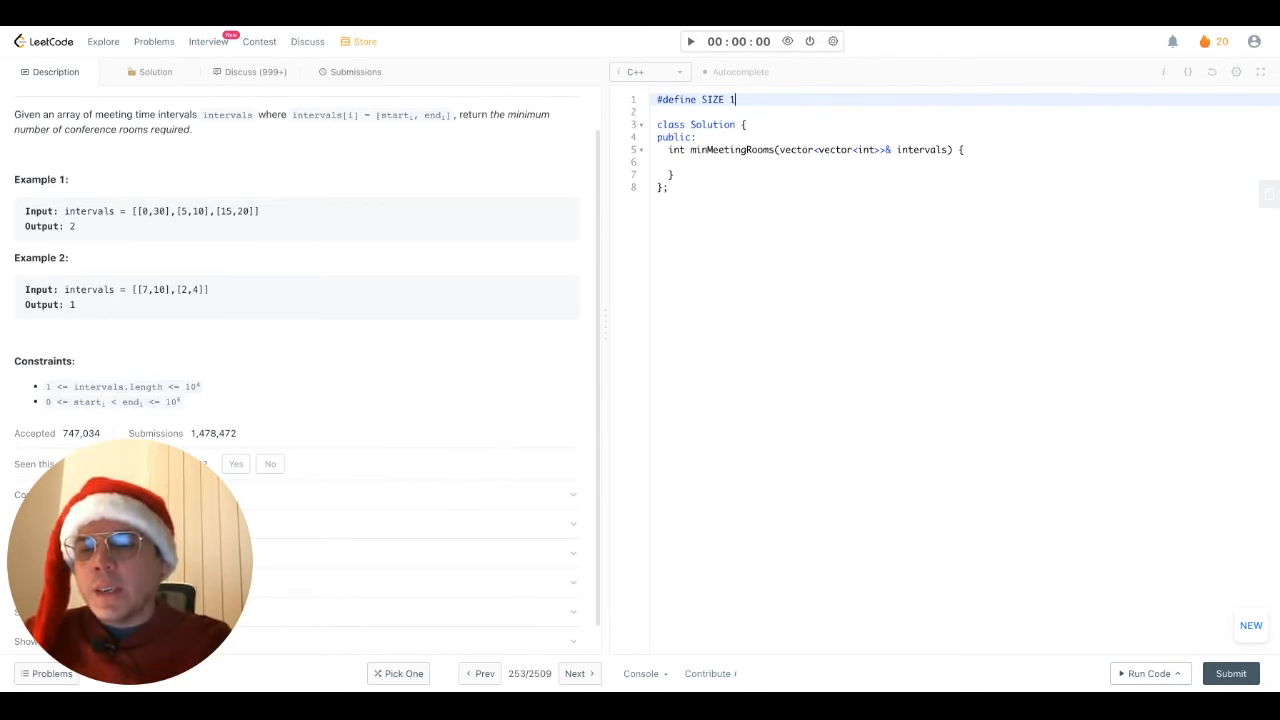
type("e6 + 1")
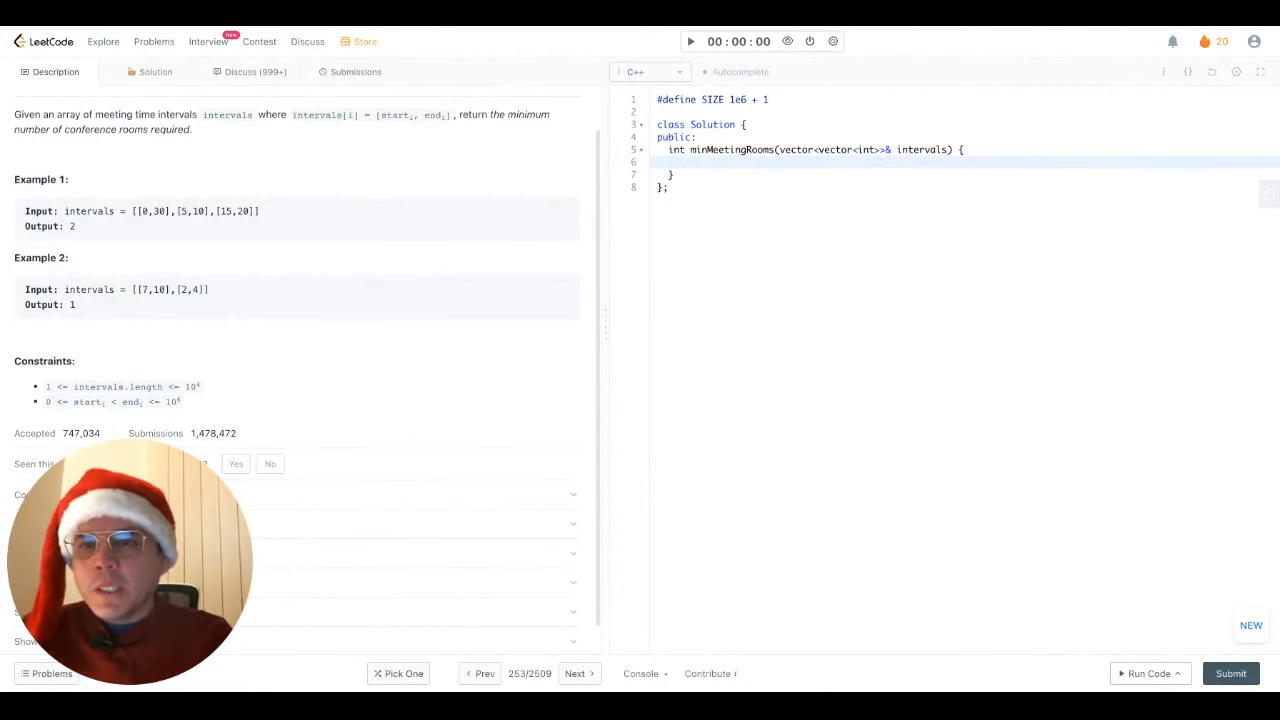
type("vector<int> timeline(SIZE, 0);")
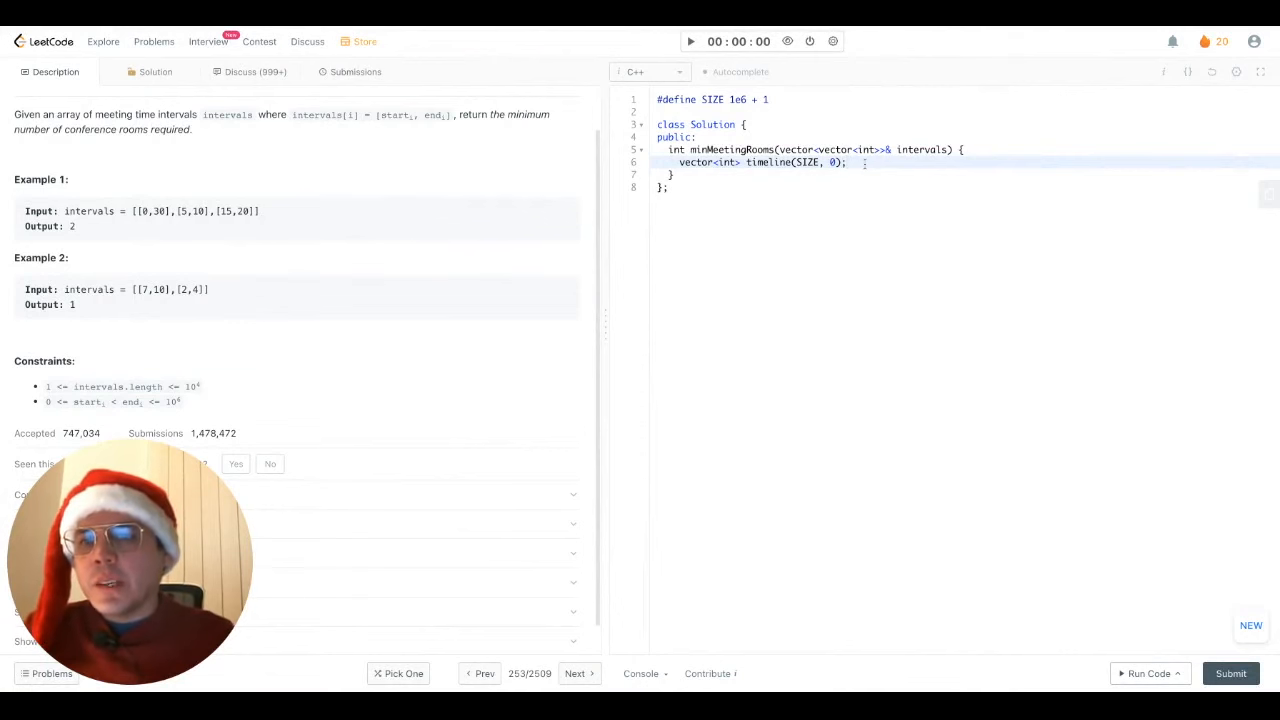
Loop over intervals incrementing timeline at each start and decrementing at each end, then run the example.
key("enter")
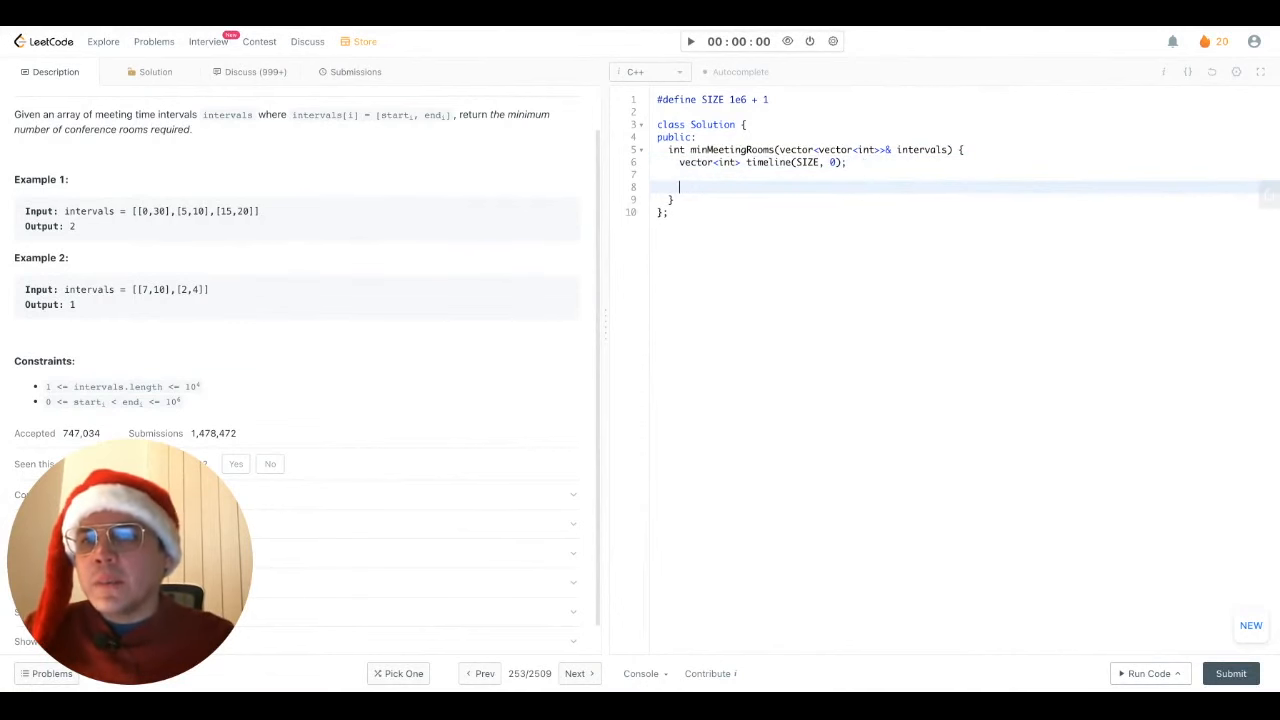
type("for ()")
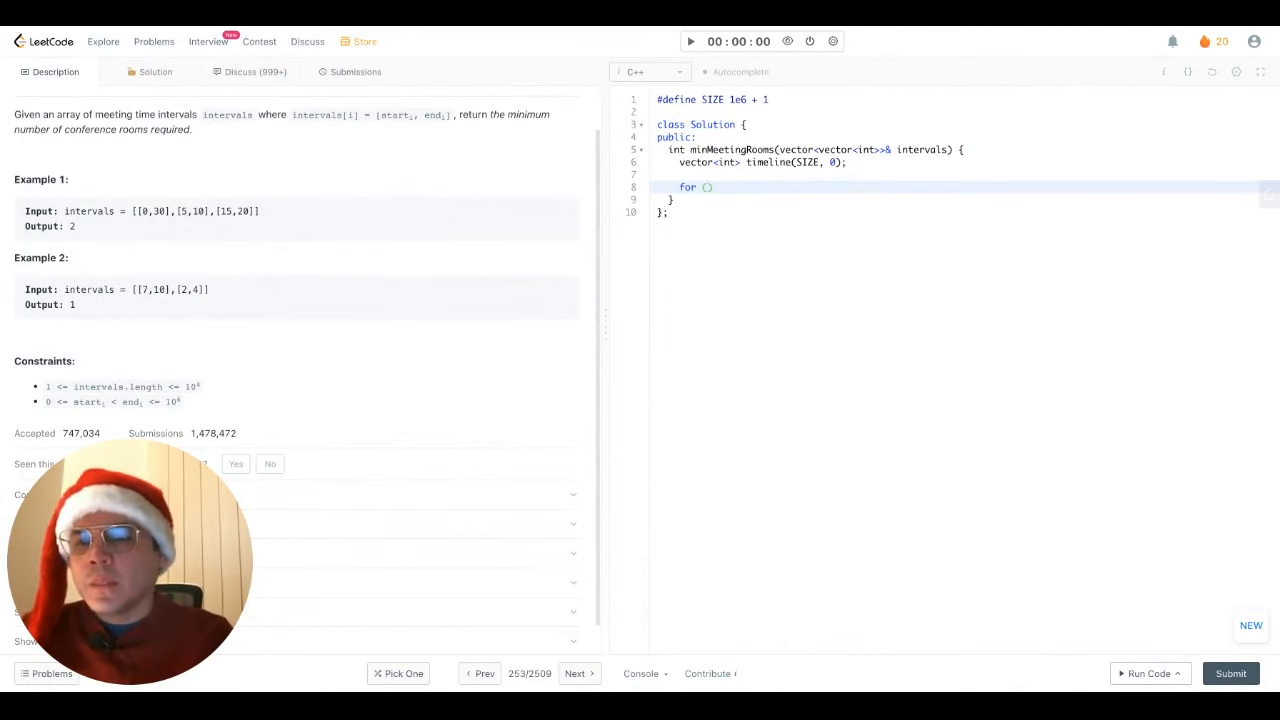
type("auto& interval:")
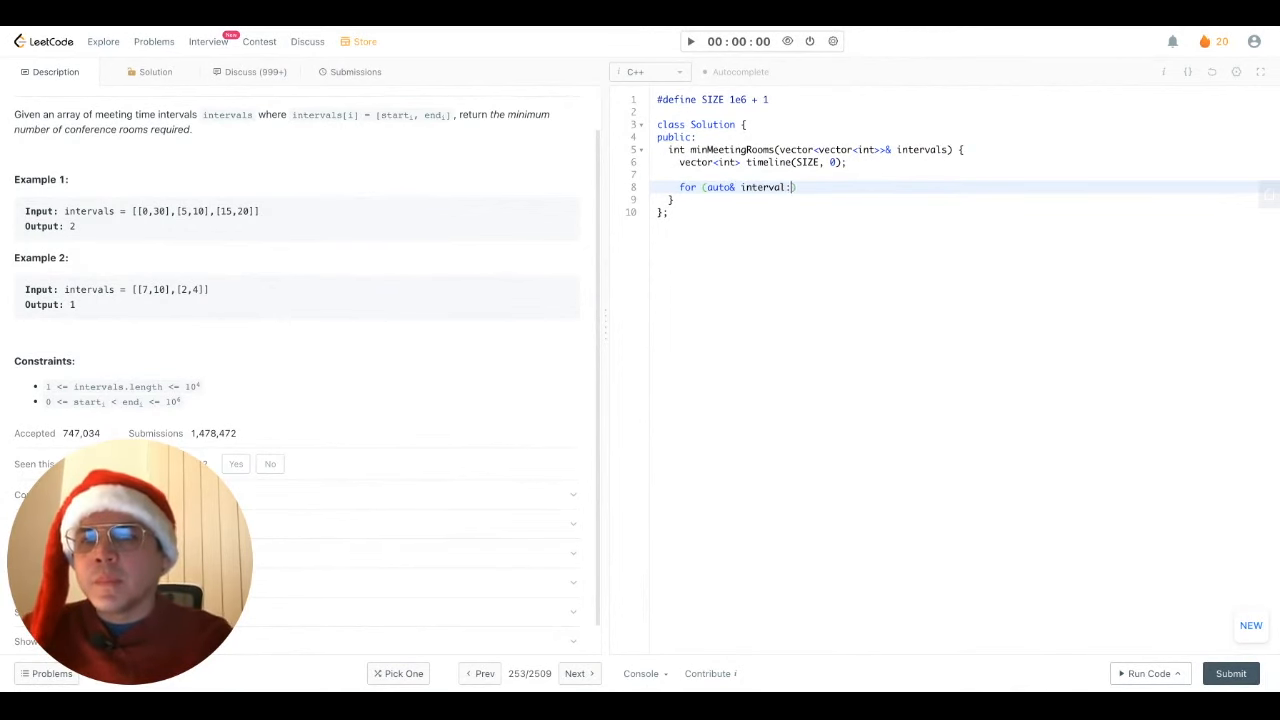
type("intervals) {")
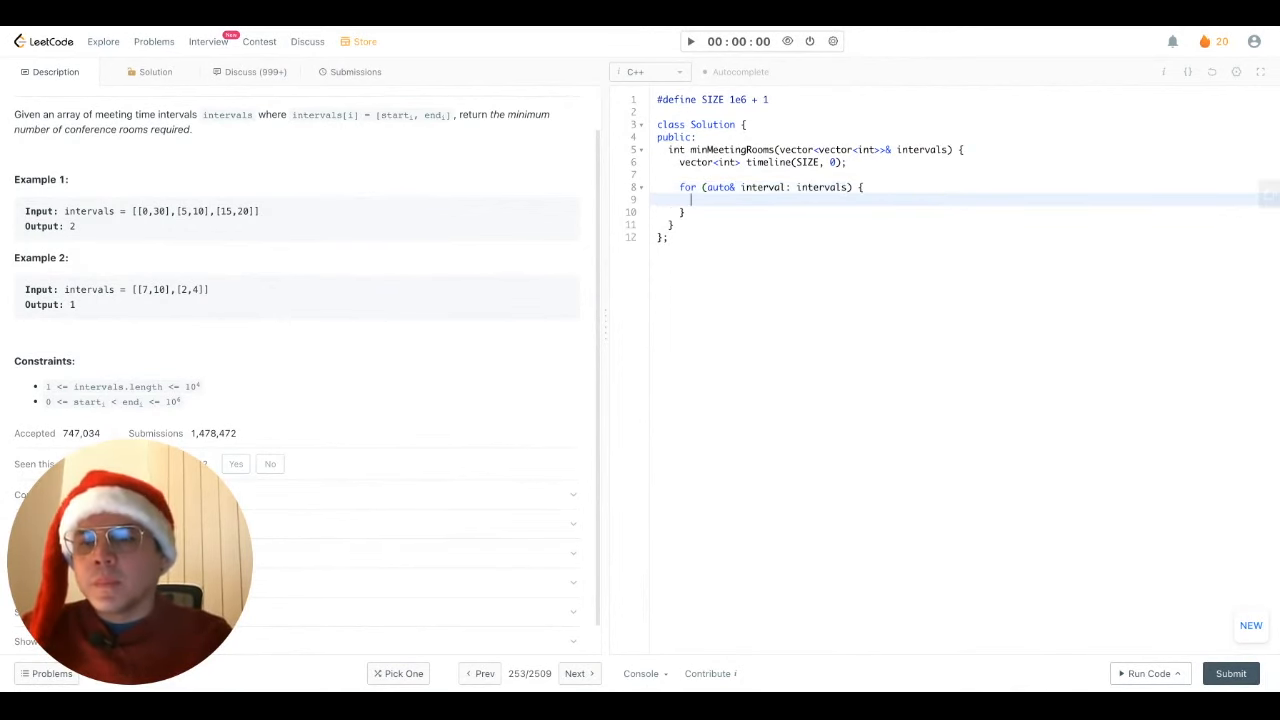
type("timeline[]")
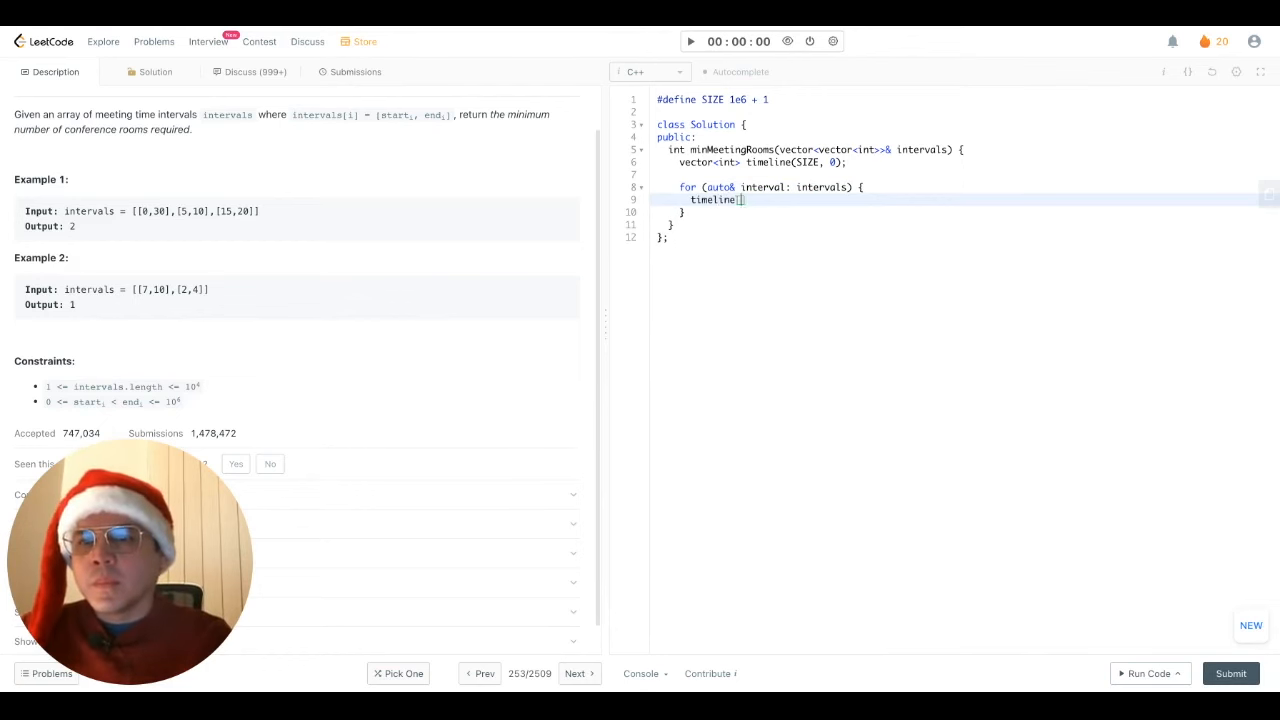
type("interval[0]]++;")
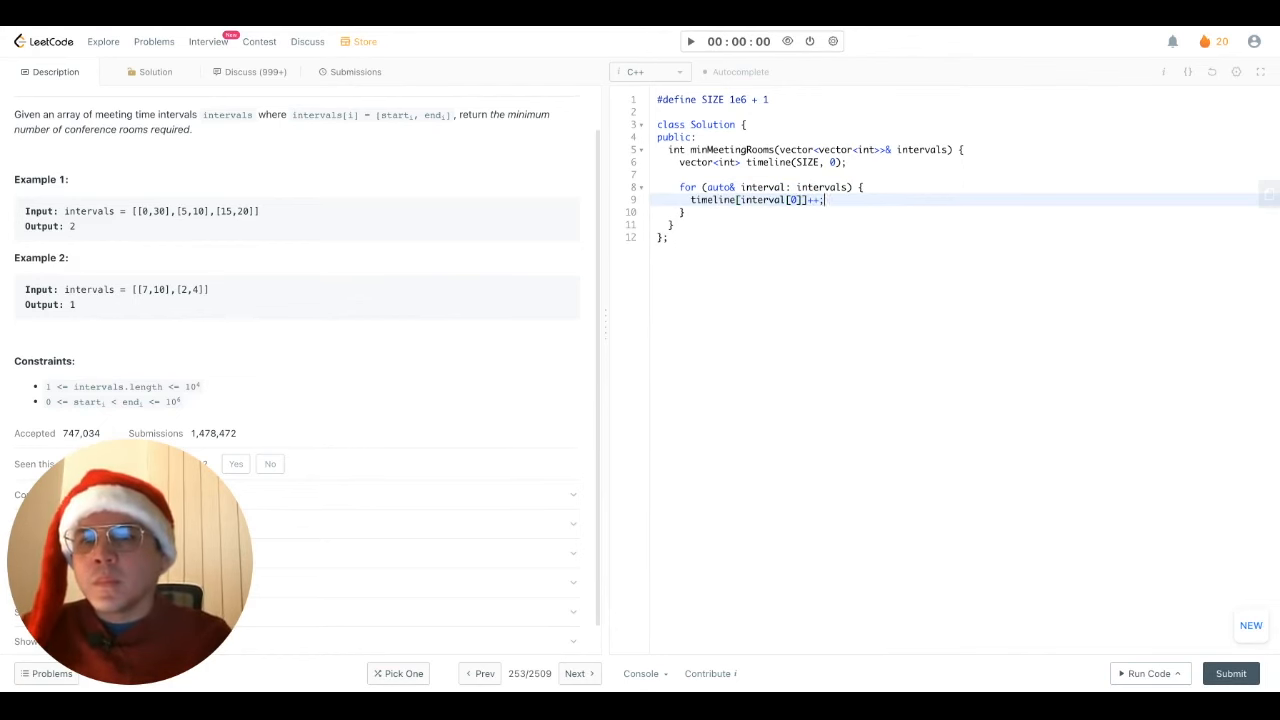
type("timeline[interval[1]]++;")
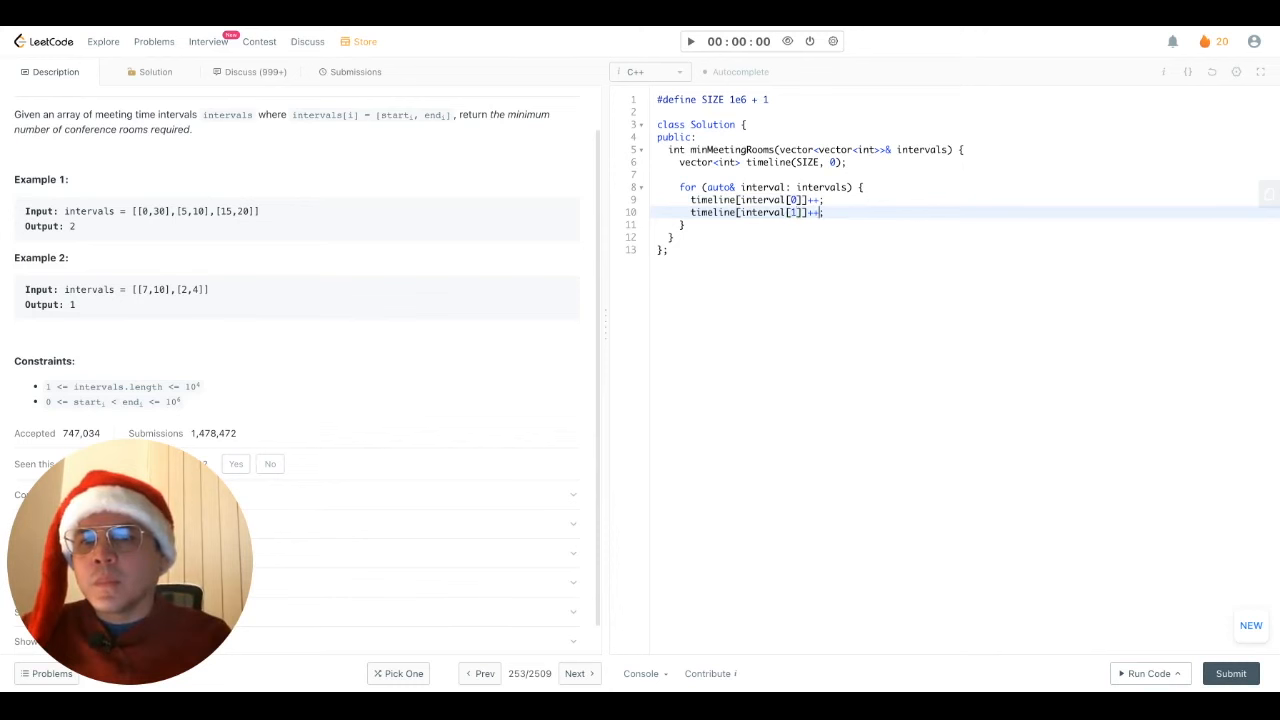
left_click(1148, 672)
type("--")
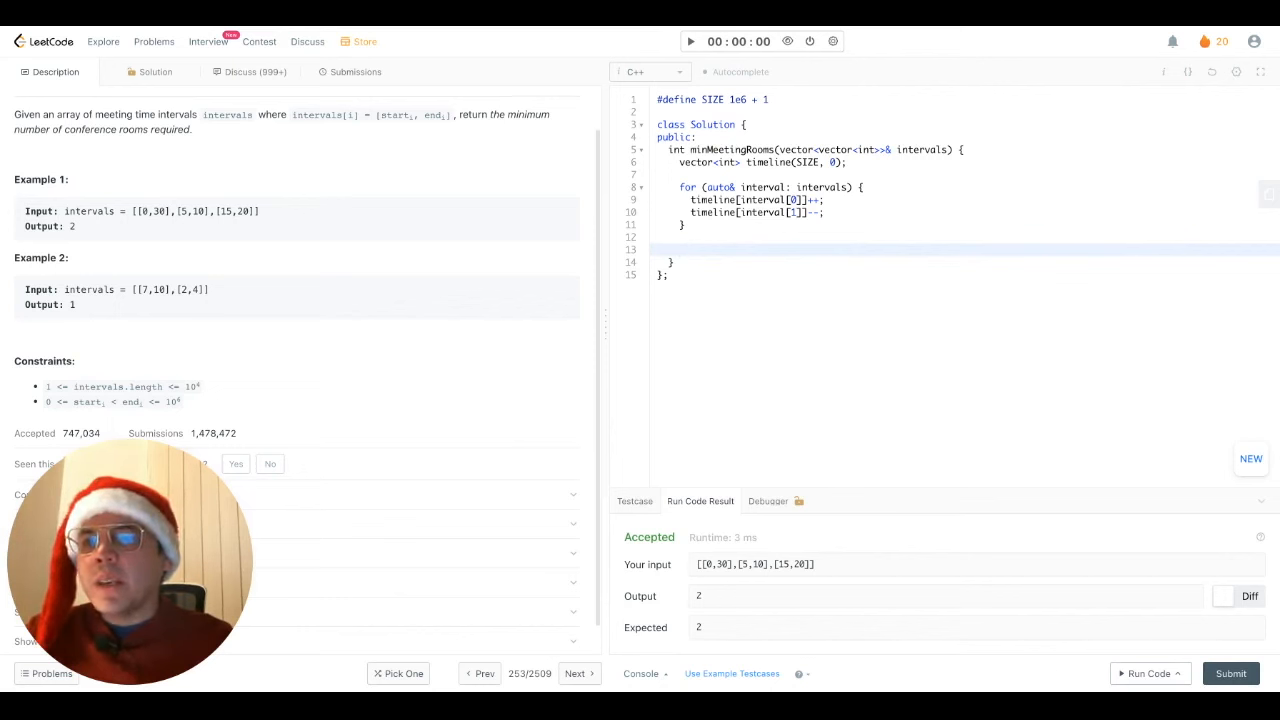
Declare min_rooms and prefix_sum, and loop i over SIZE adding timeline[i] to prefix_sum.
left_click(690, 248)
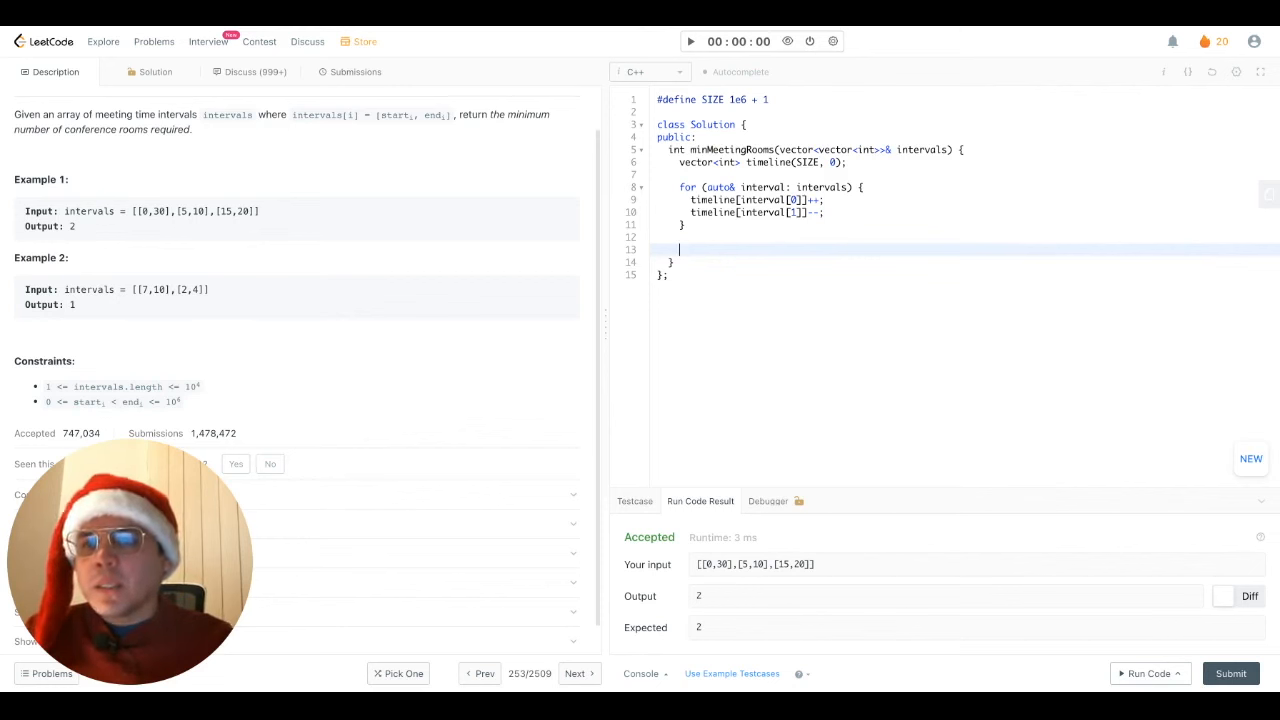
type("int")
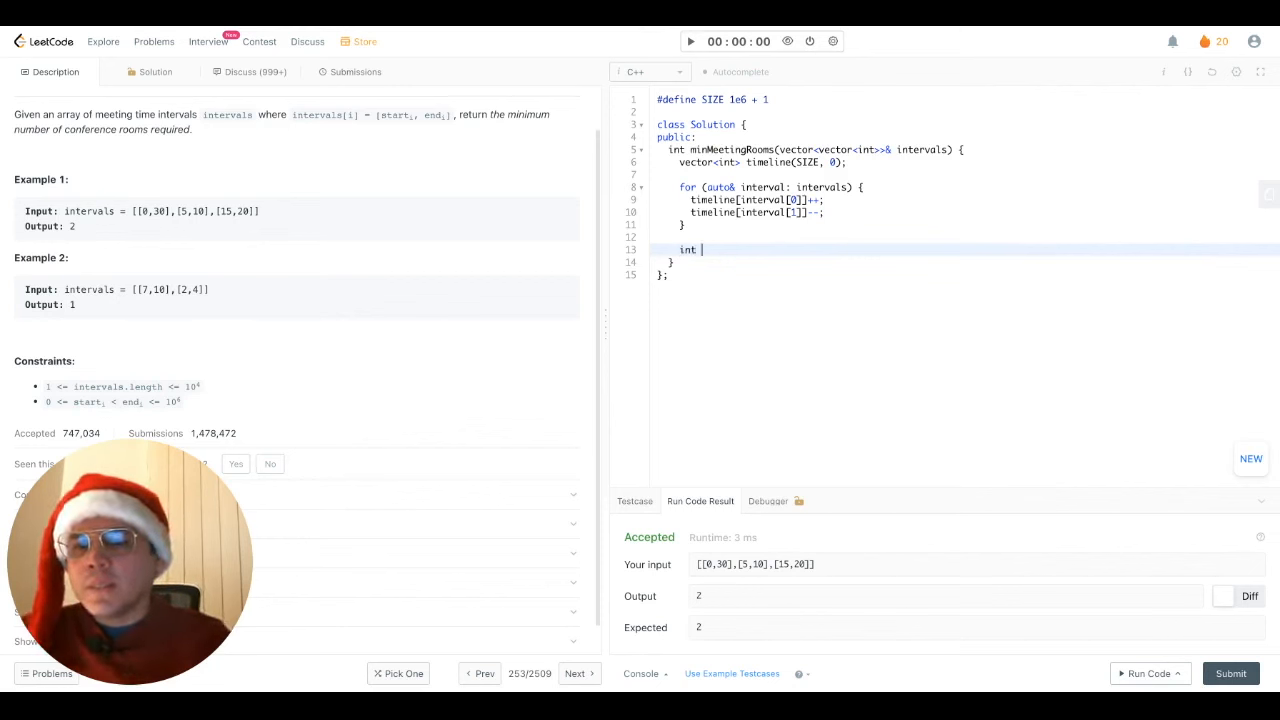
type("min_rooms = 0;")
type("for (int i = 0")
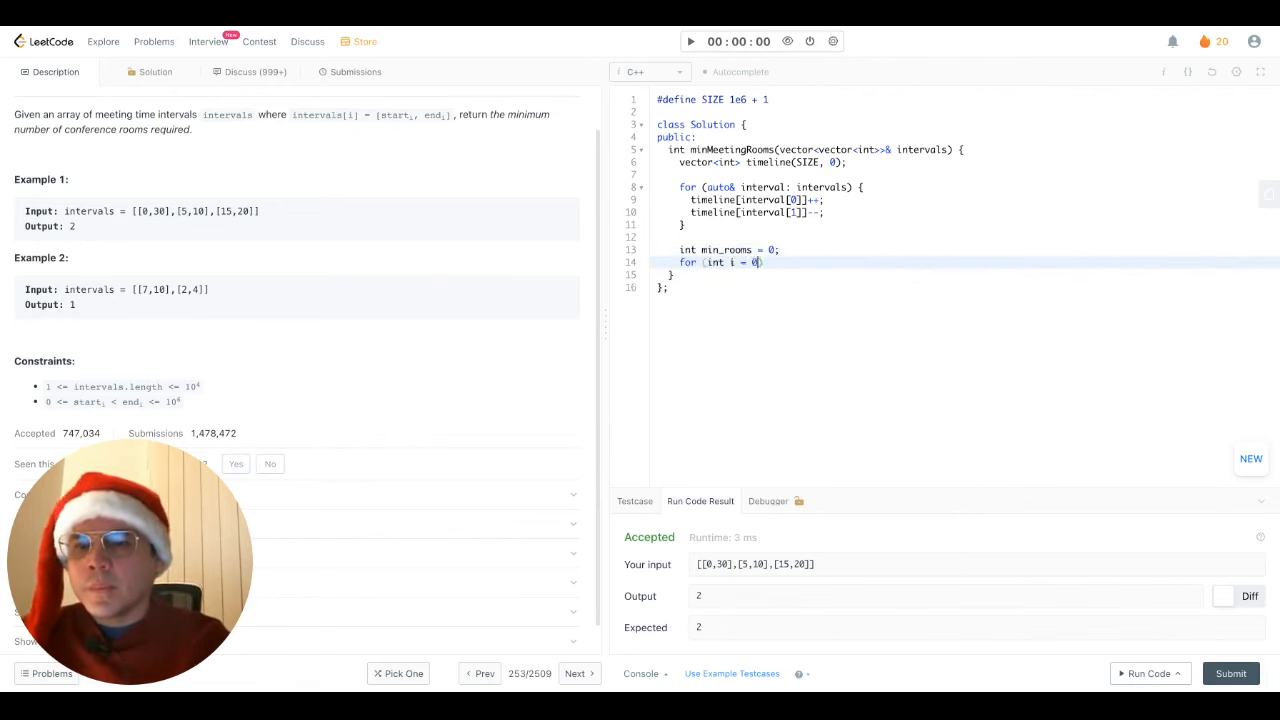
type(", prefix_sum = 0; i <")
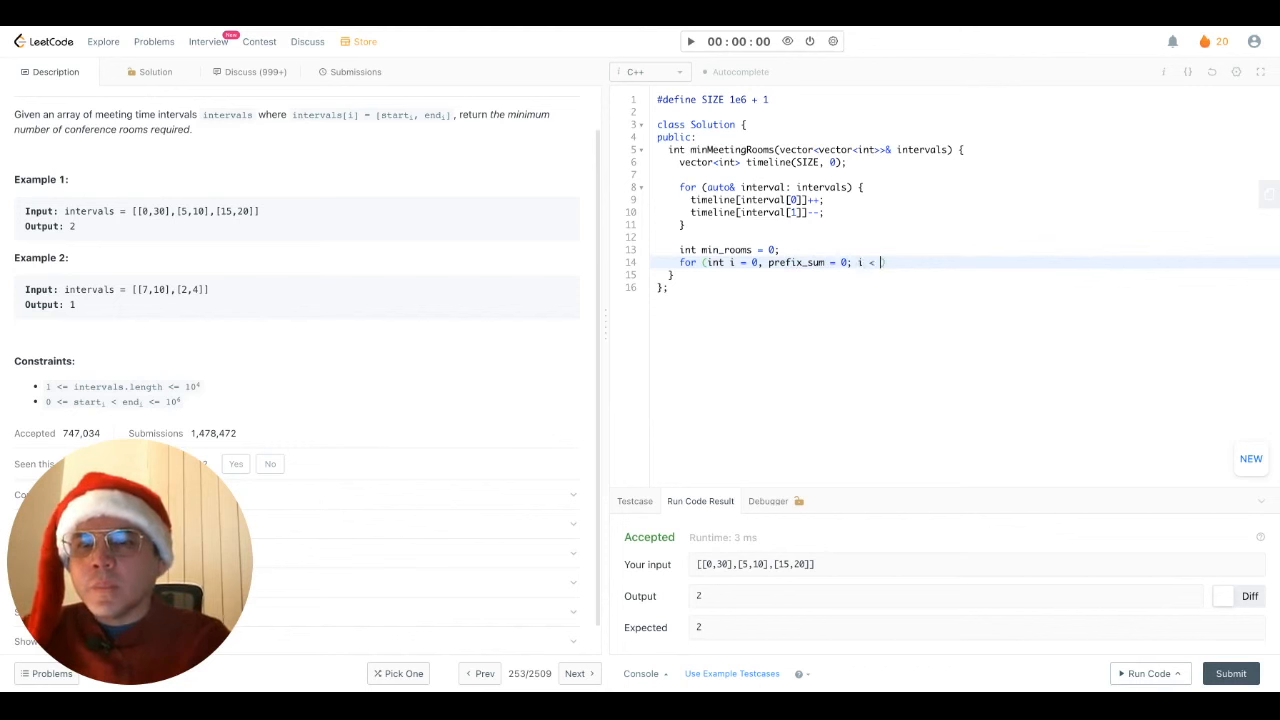
type("SIZE; ++i")
type("prefix_sum +=")
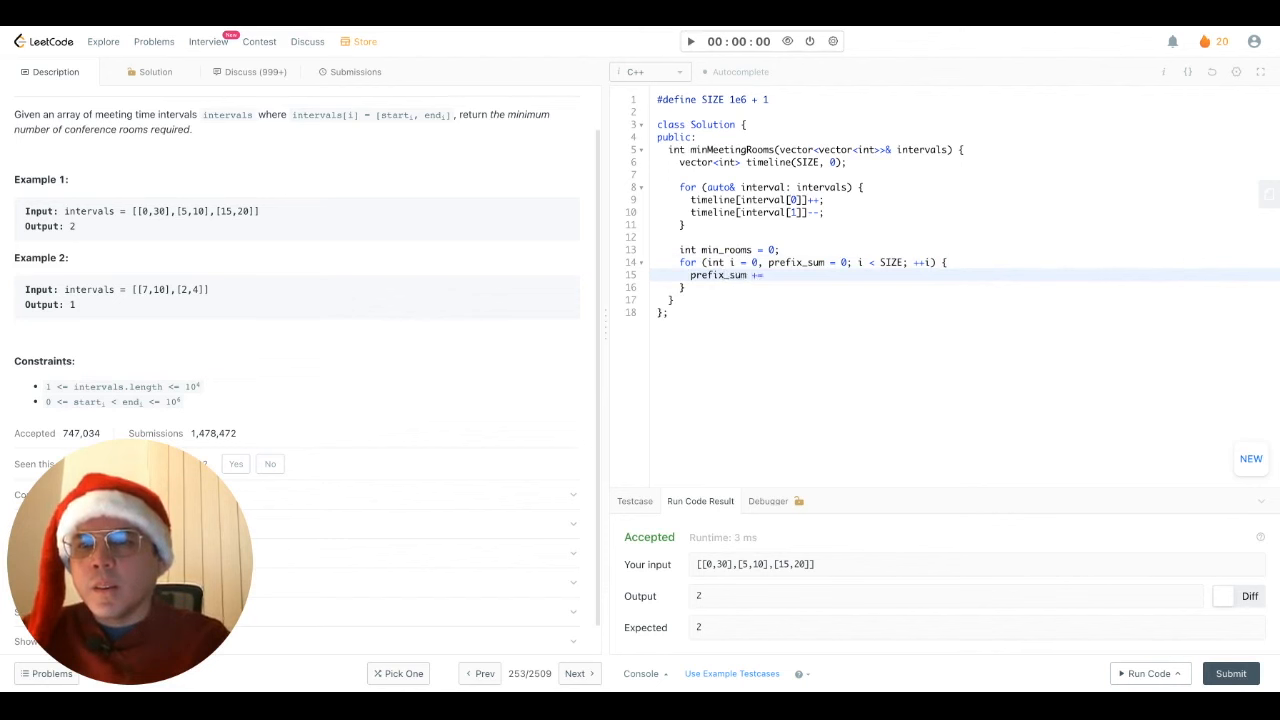
type("timeline[i];")
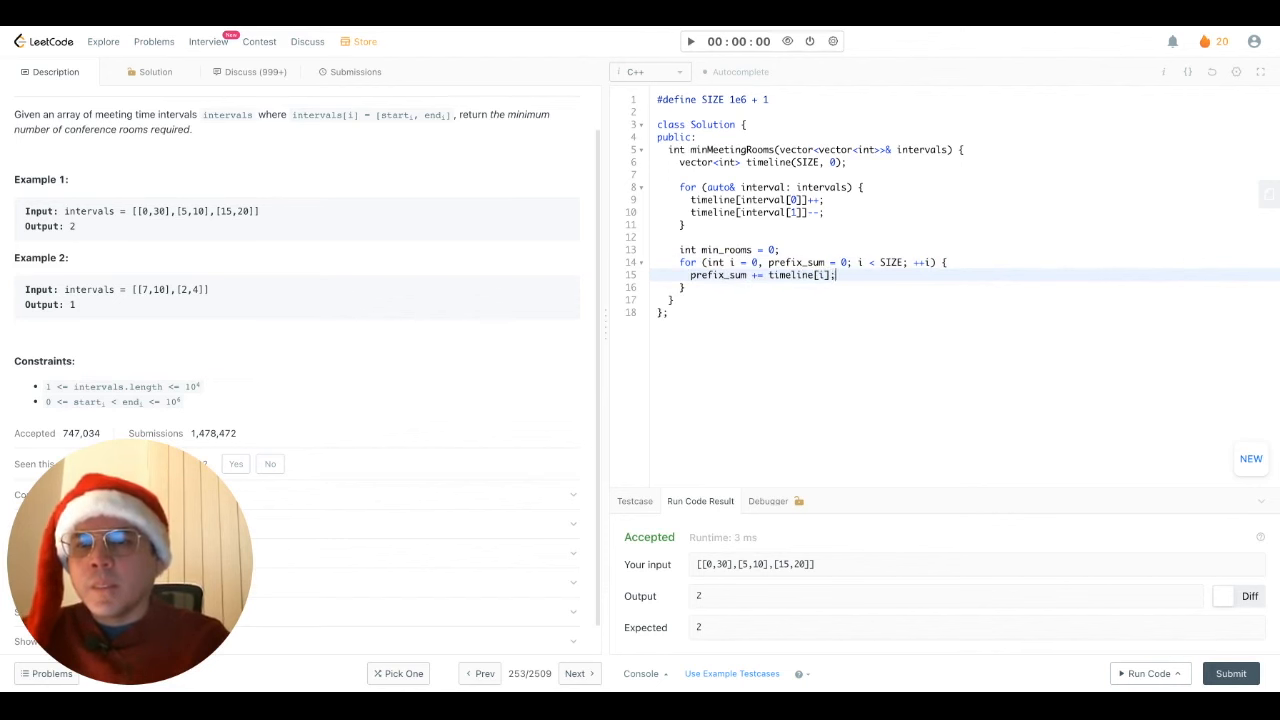
Update min_rooms with std::max(min_rooms, prefix_sum) each step and return min_rooms.
type("min_rooms = std::max(m")
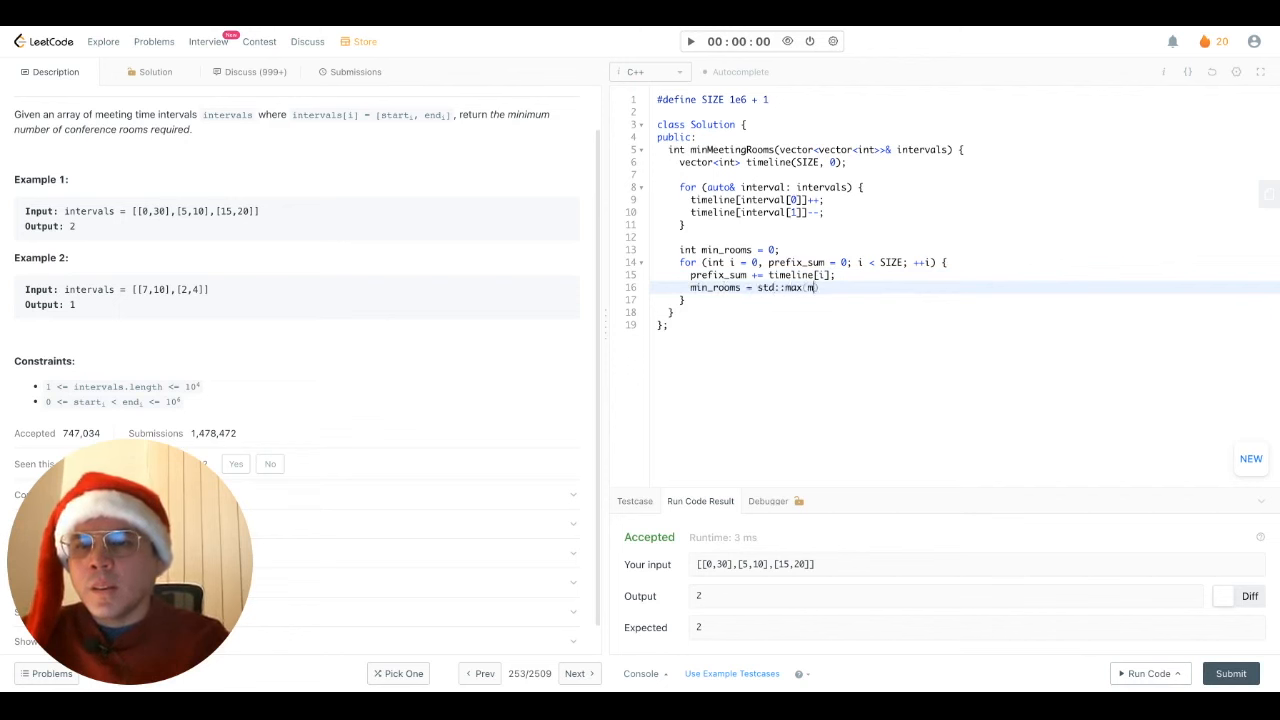
type("in_rooms, prefix_su")
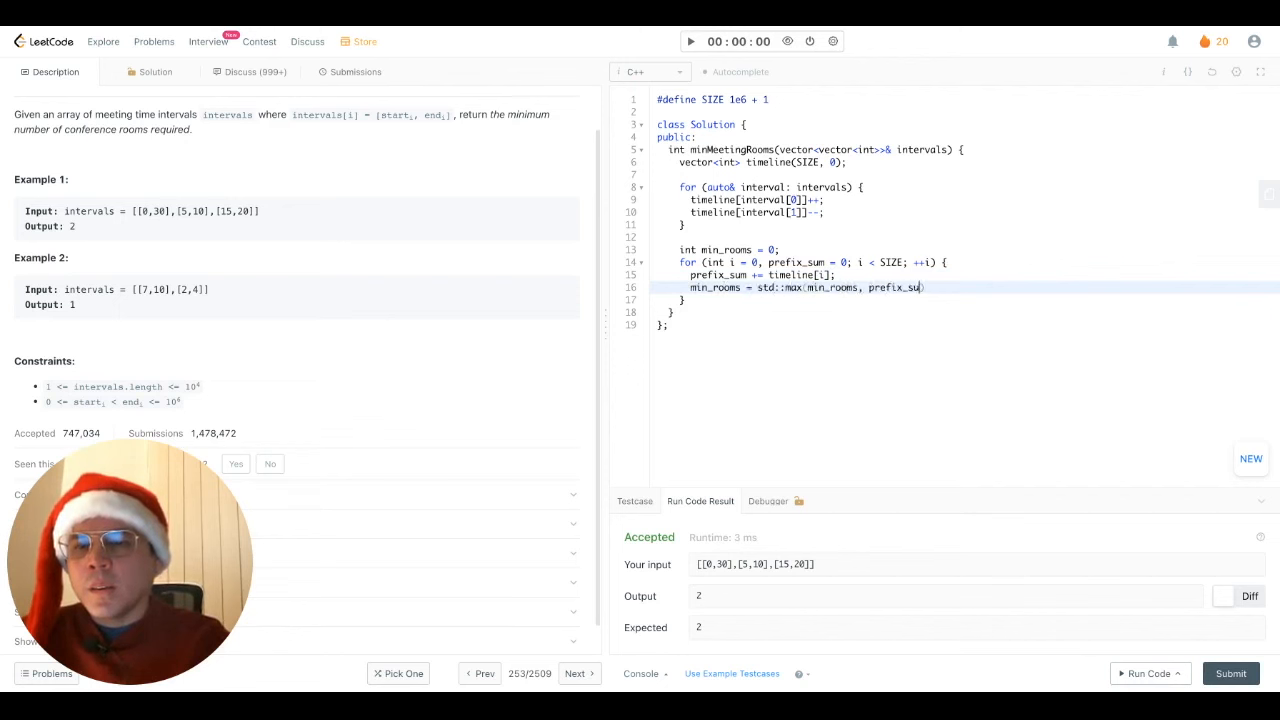
type("m);")
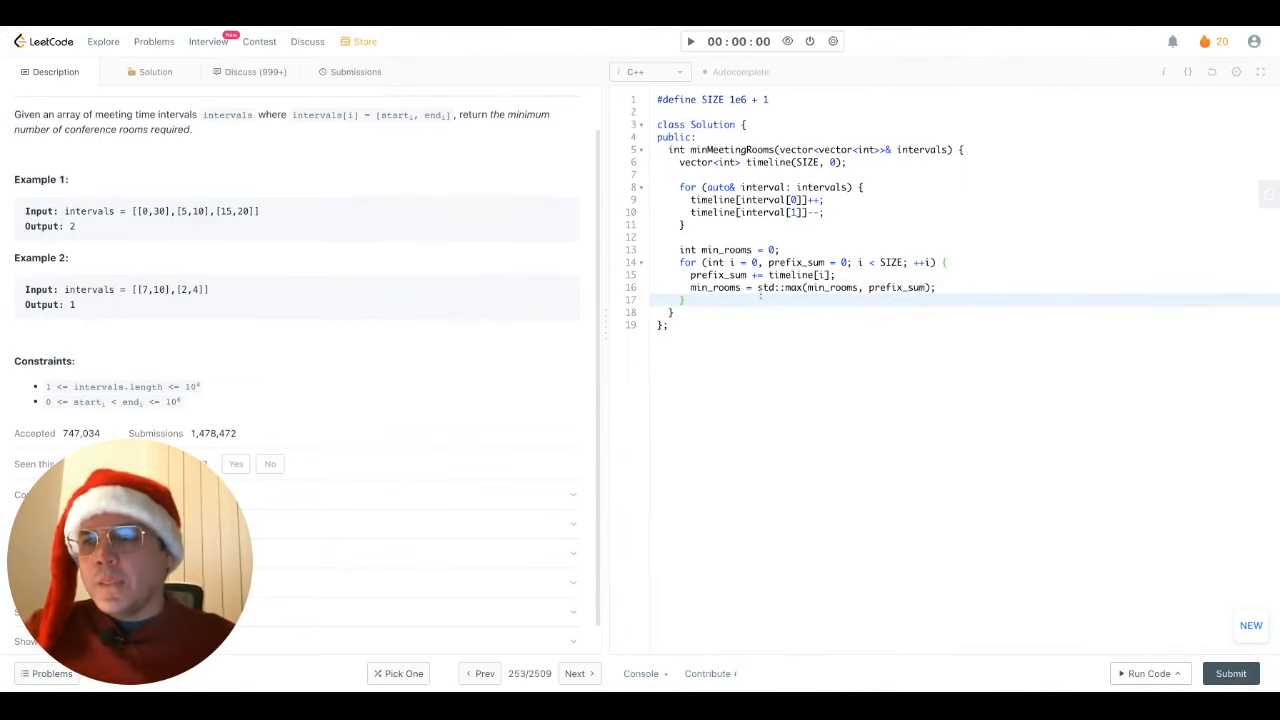
key("Enter")
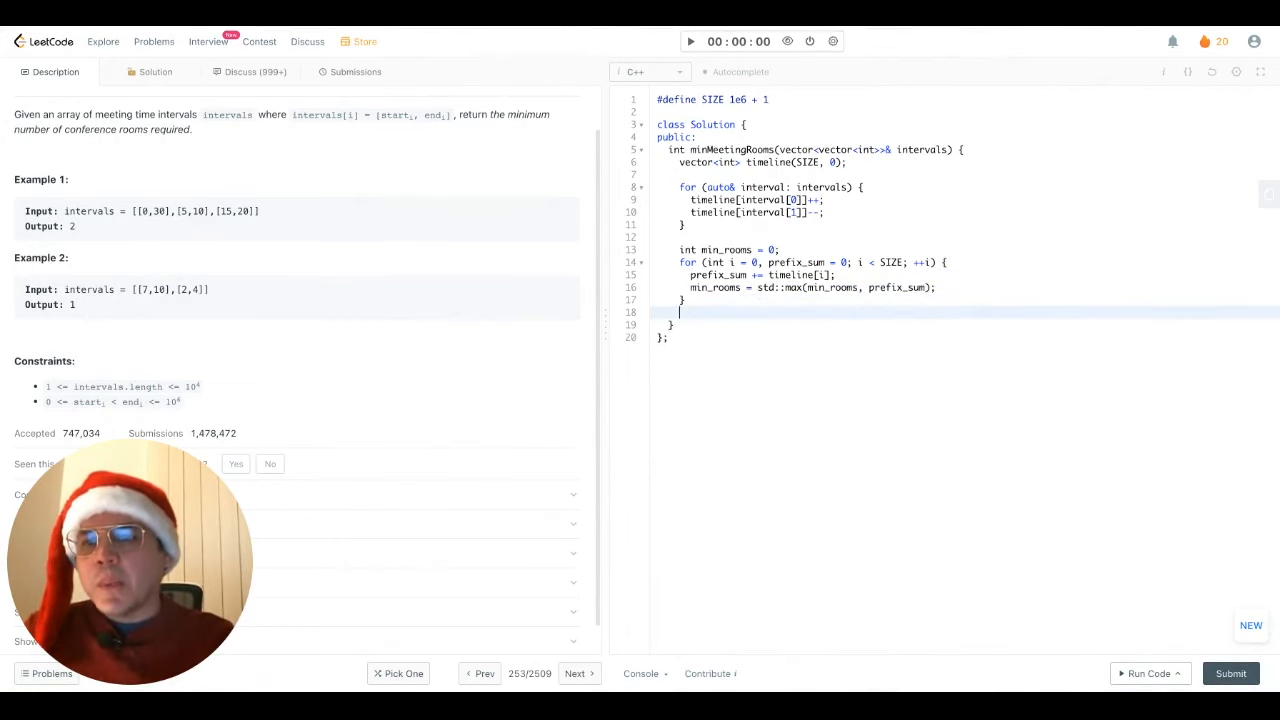
type("return")
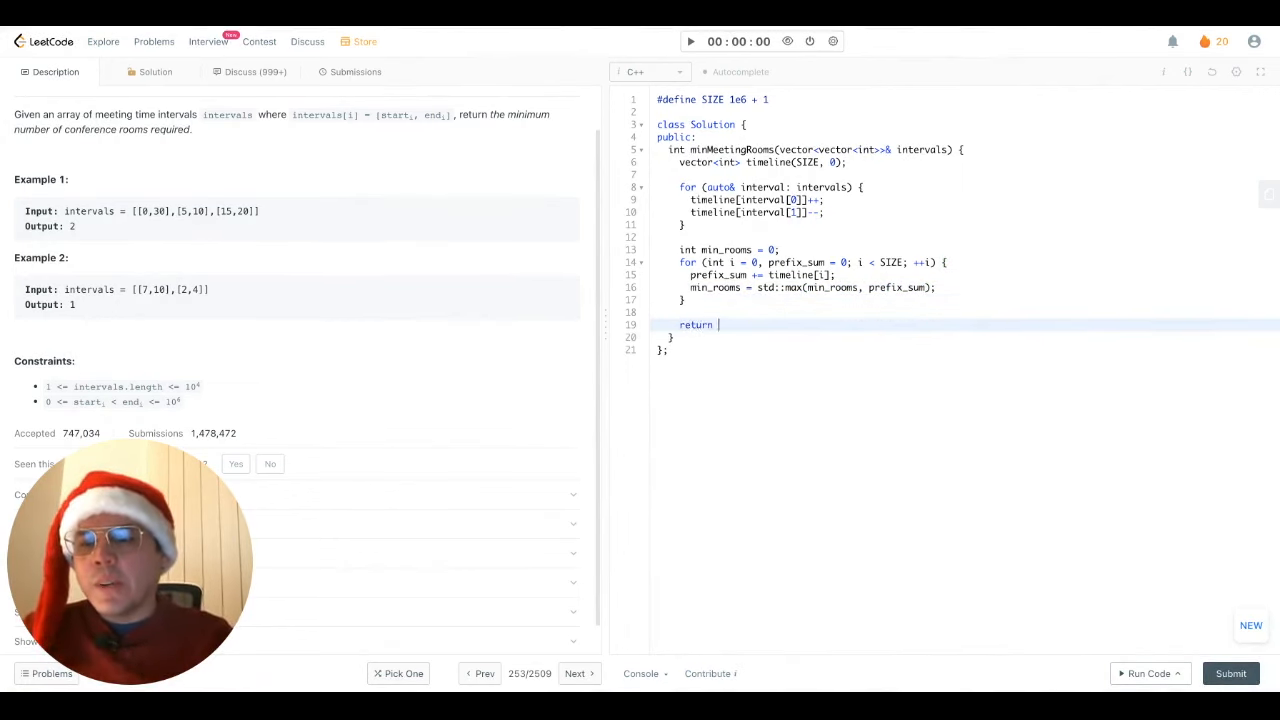
type("min_rooms;")
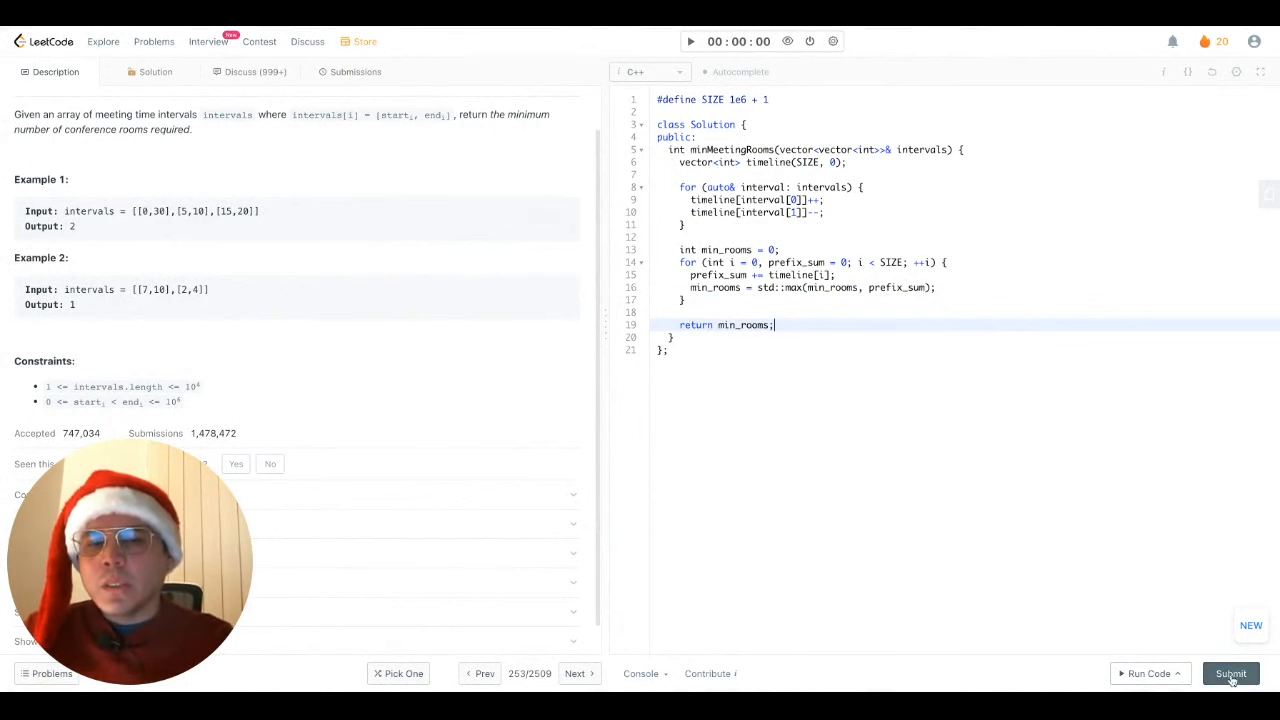
Submit the line-sweep solution, accepted at 428 ms and 298.7 MB, then review the timeline-filling loop.
left_click(1230, 672)
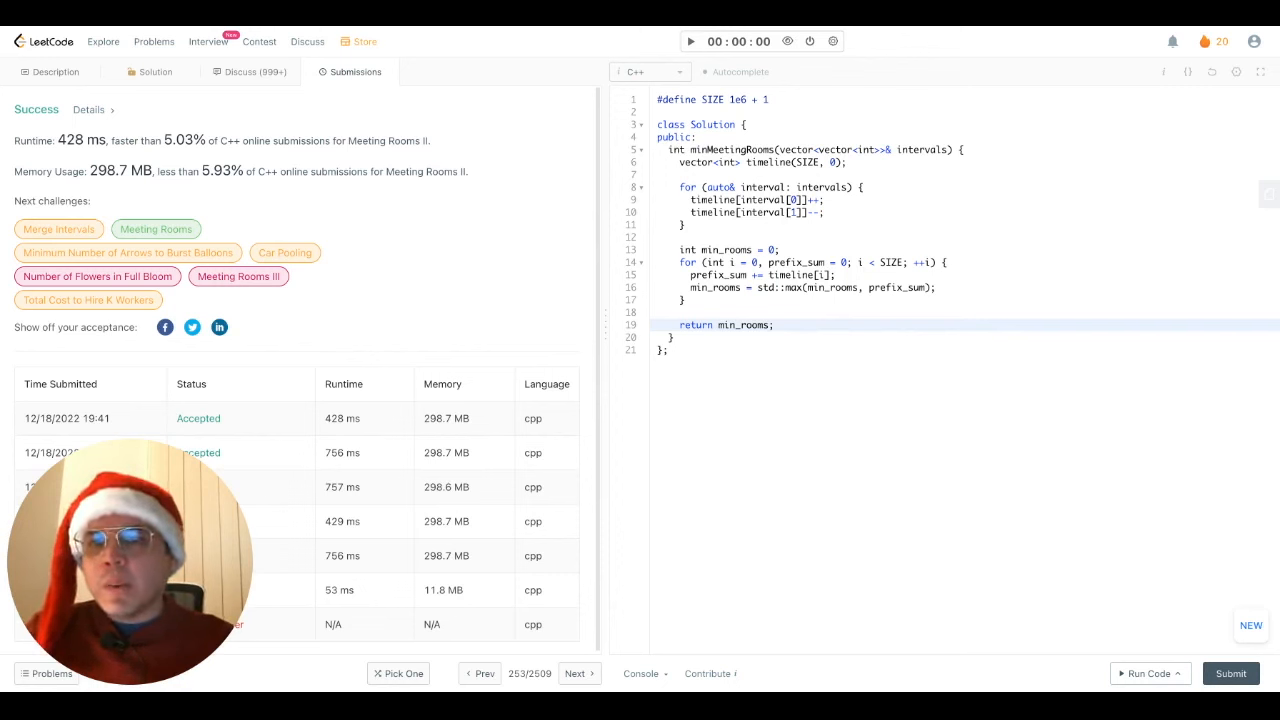
left_click(858, 188)
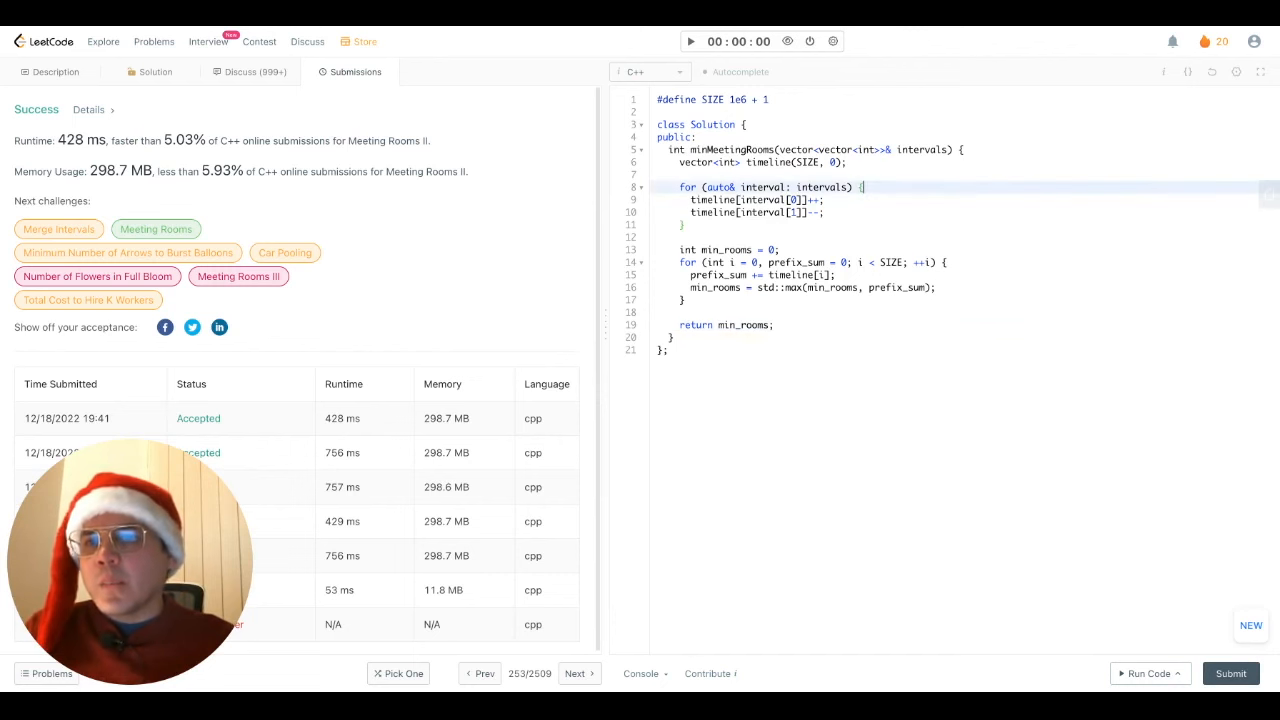